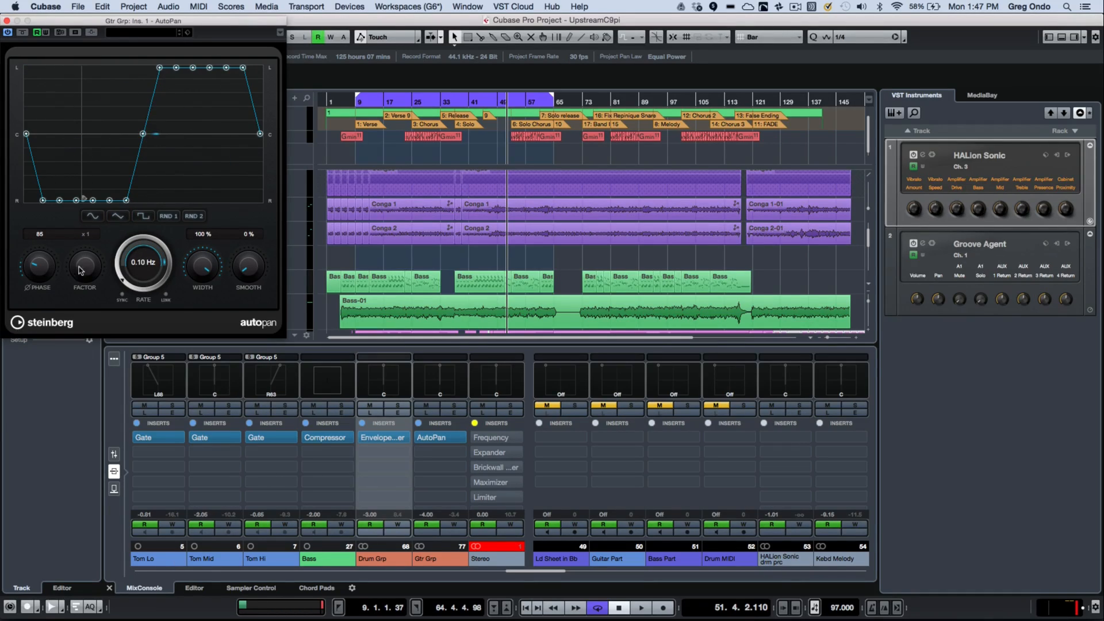
Raise the AutoPan rate and enable Sync so it runs at a tempo-locked 1/1
drag(142, 264, 143, 253)
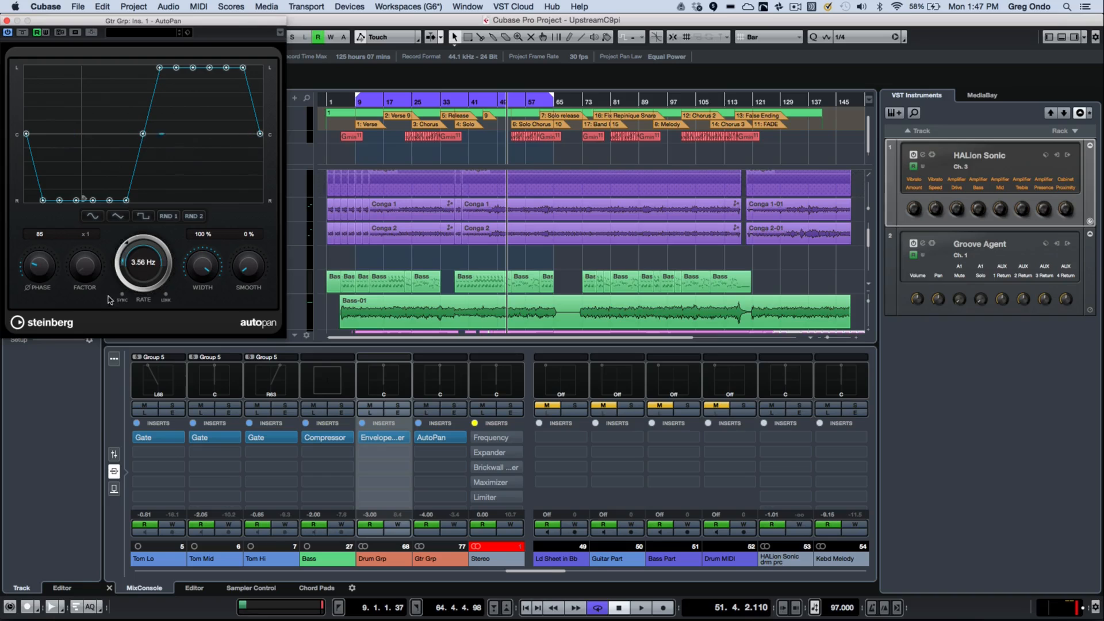
click(122, 295)
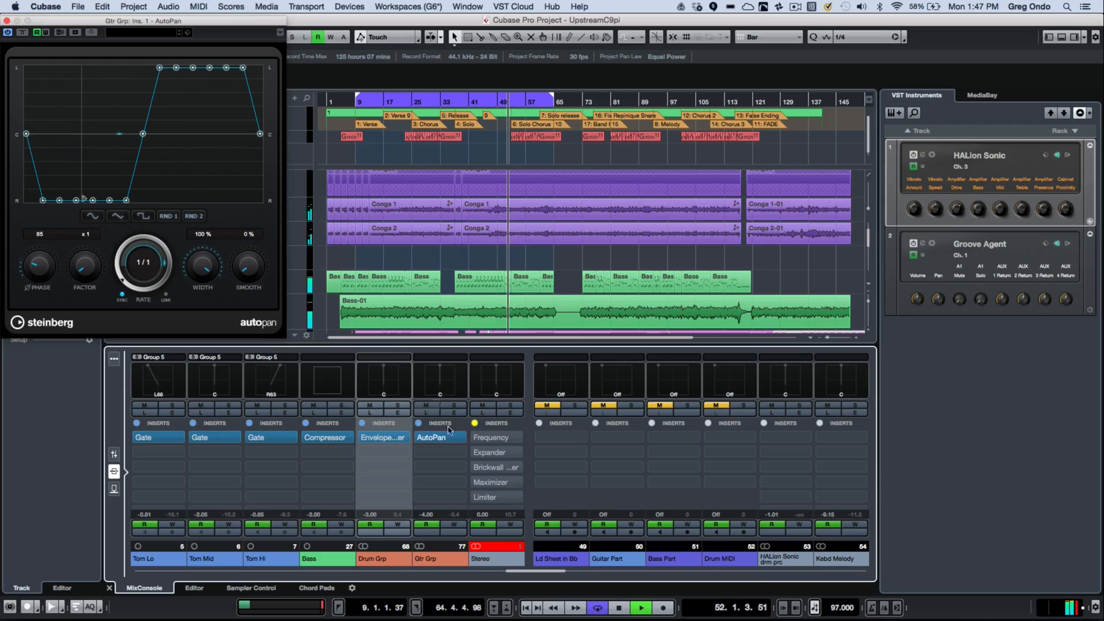
mouse_move(456, 407)
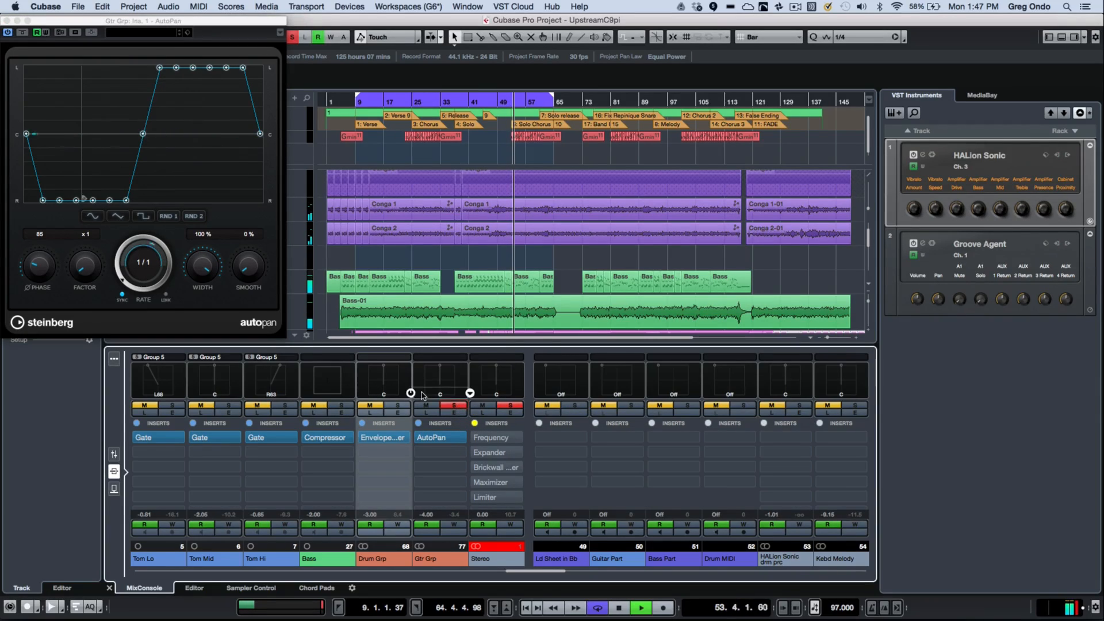
mouse_move(424, 393)
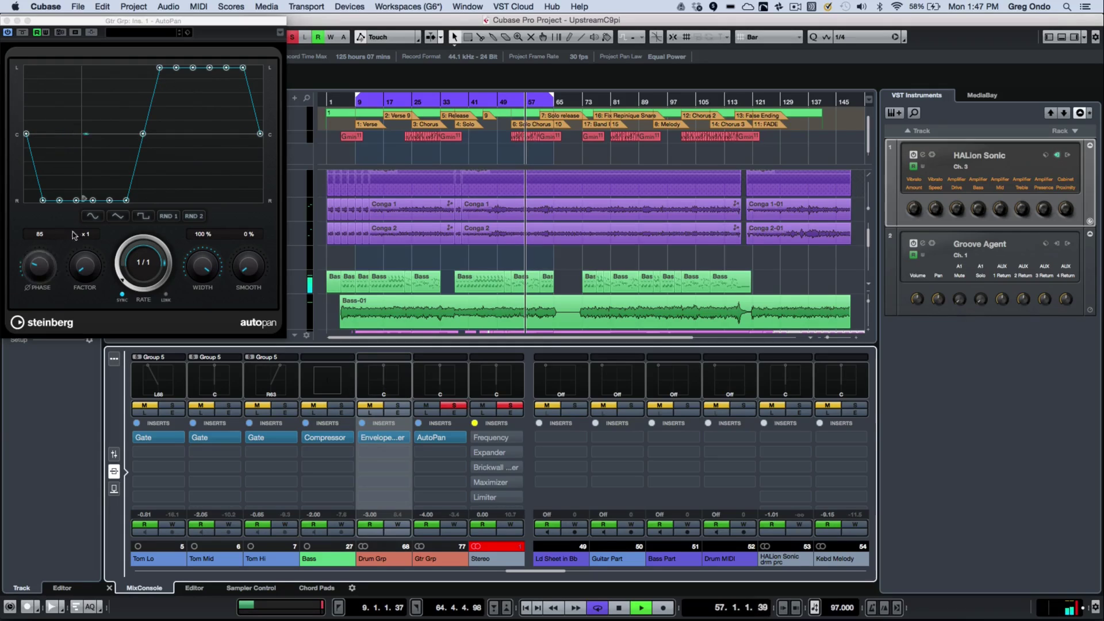
Try the RND 1 random pan shape, then settle on the sine curve with Factor x4
click(92, 216)
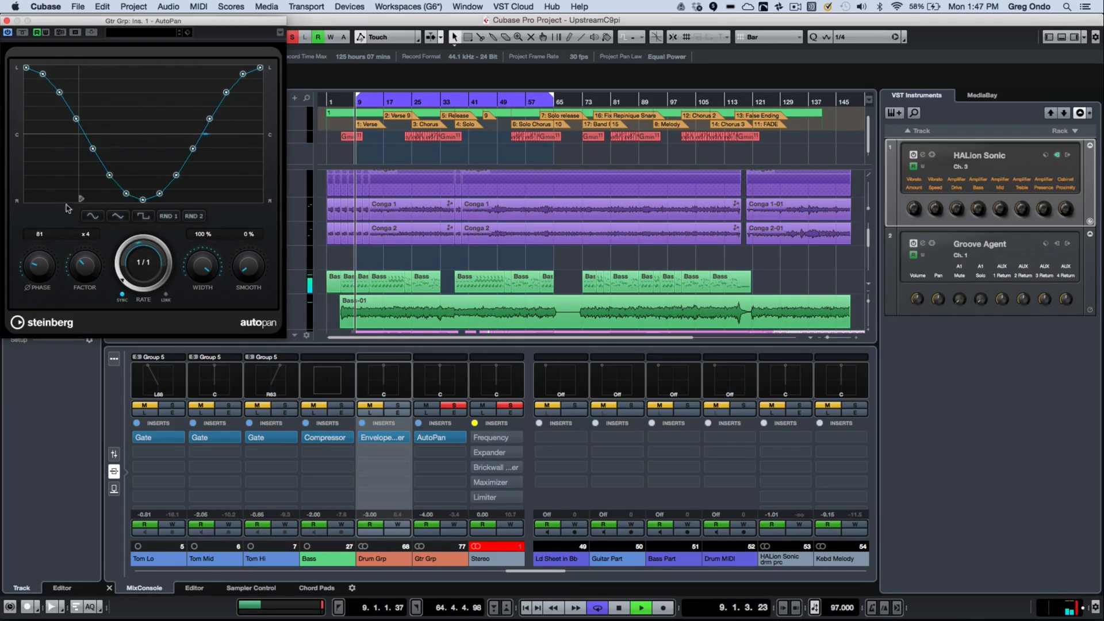
click(168, 216)
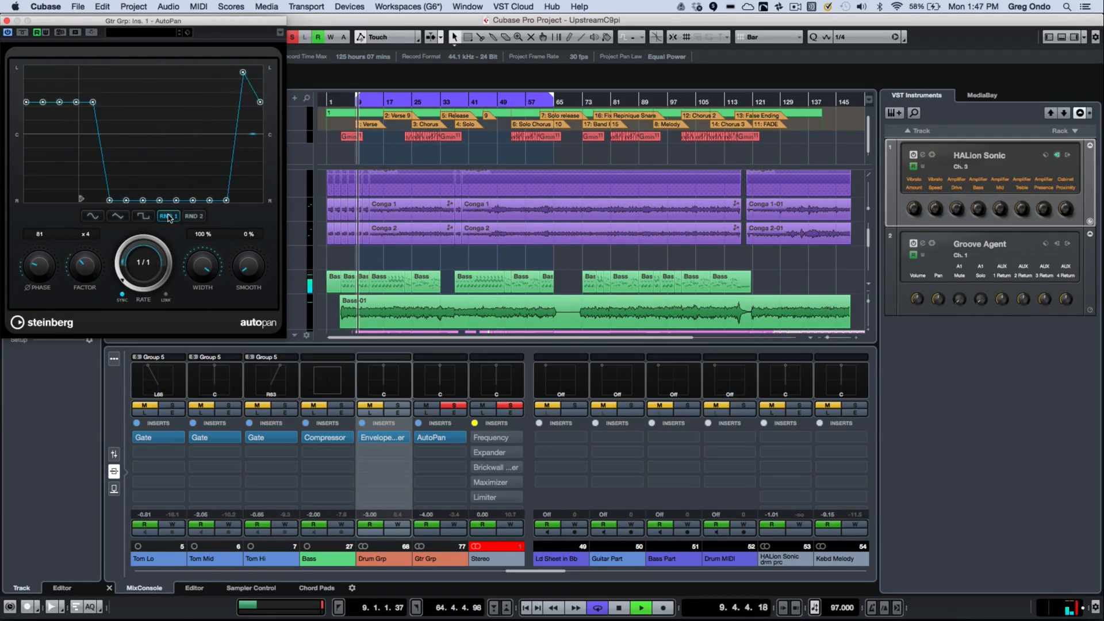
click(194, 216)
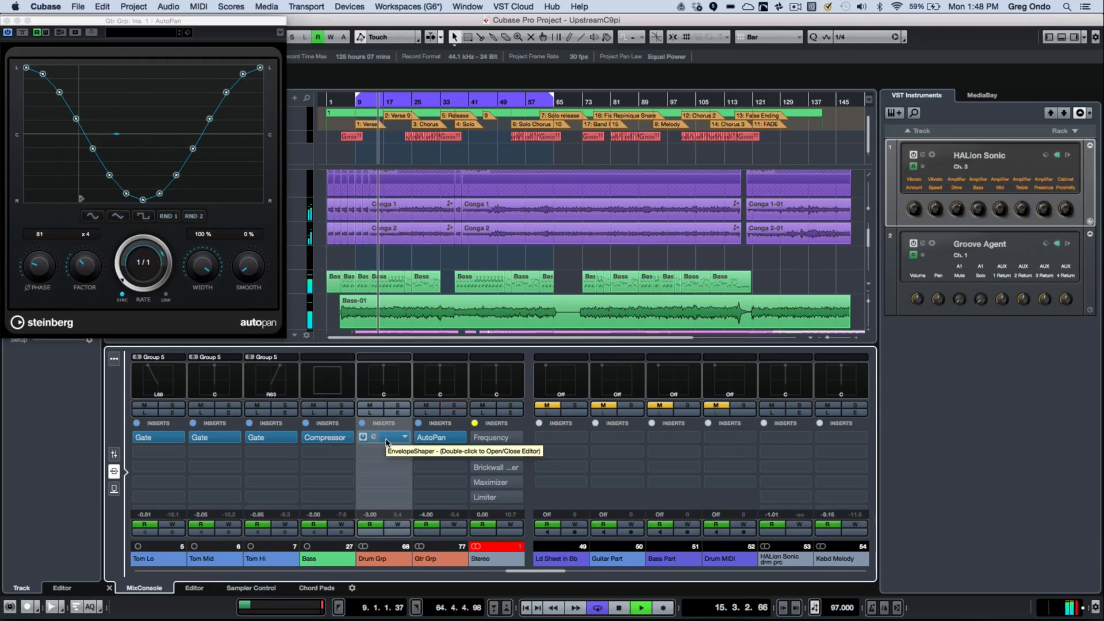
Show the Drum Grp EnvelopeShaper and nudge its Attack down and back up
double_click(383, 437)
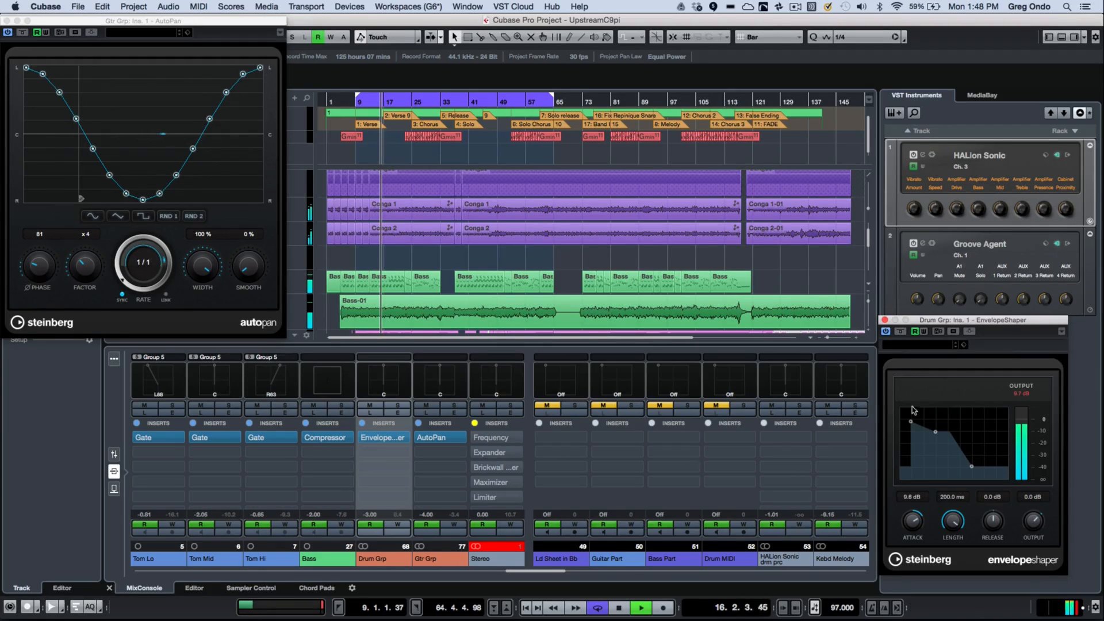
drag(912, 521, 911, 535)
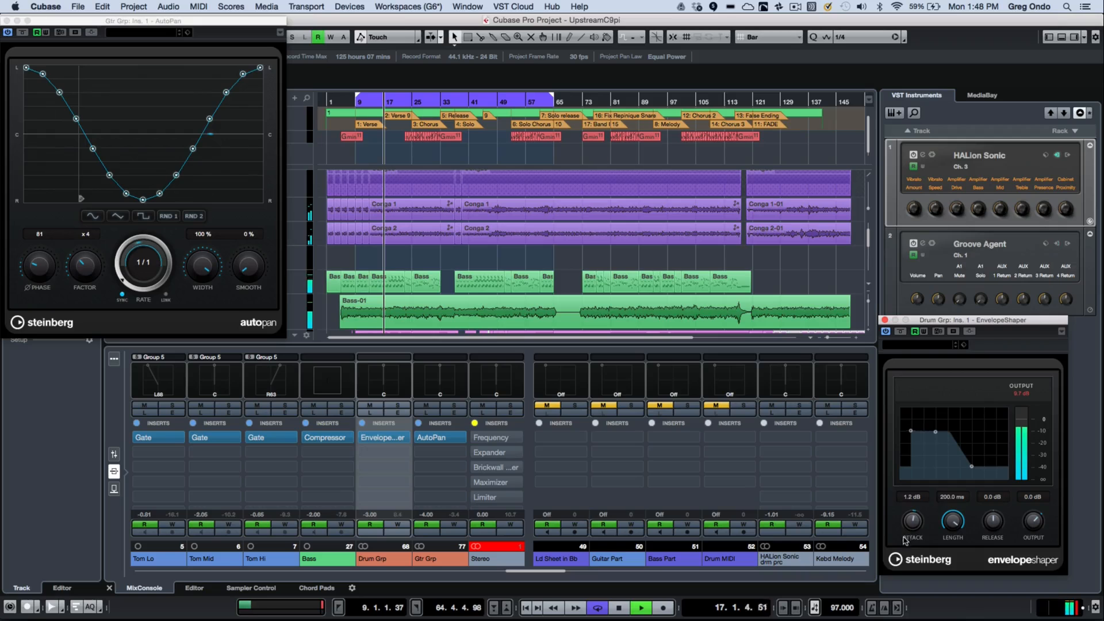
drag(912, 520, 911, 507)
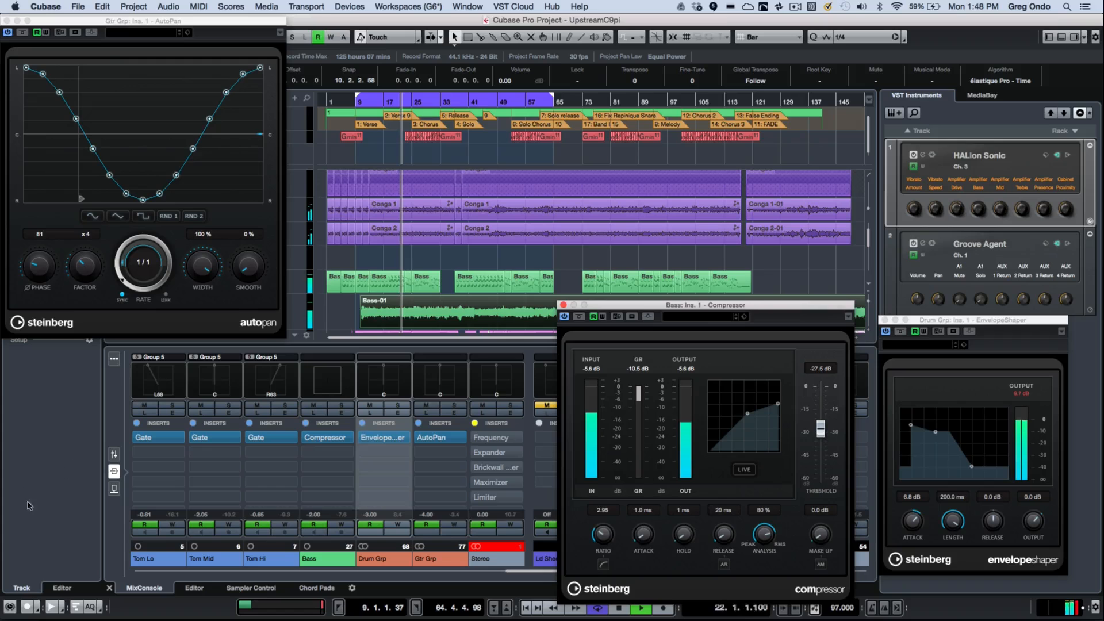
Show the Tom Hi Gate insert editor
click(269, 437)
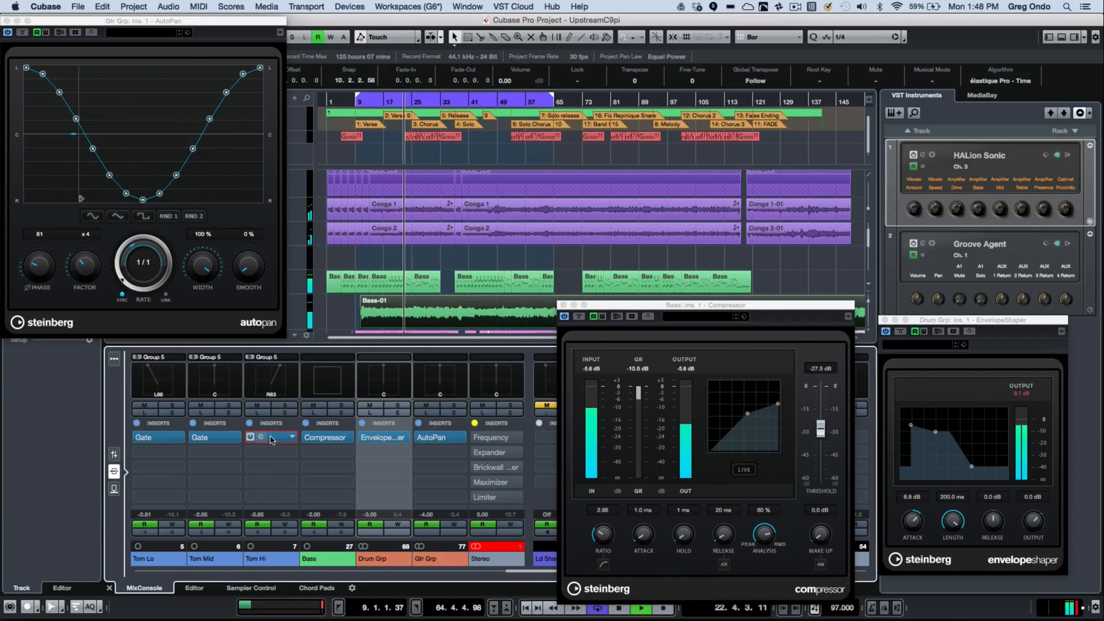
double_click(271, 437)
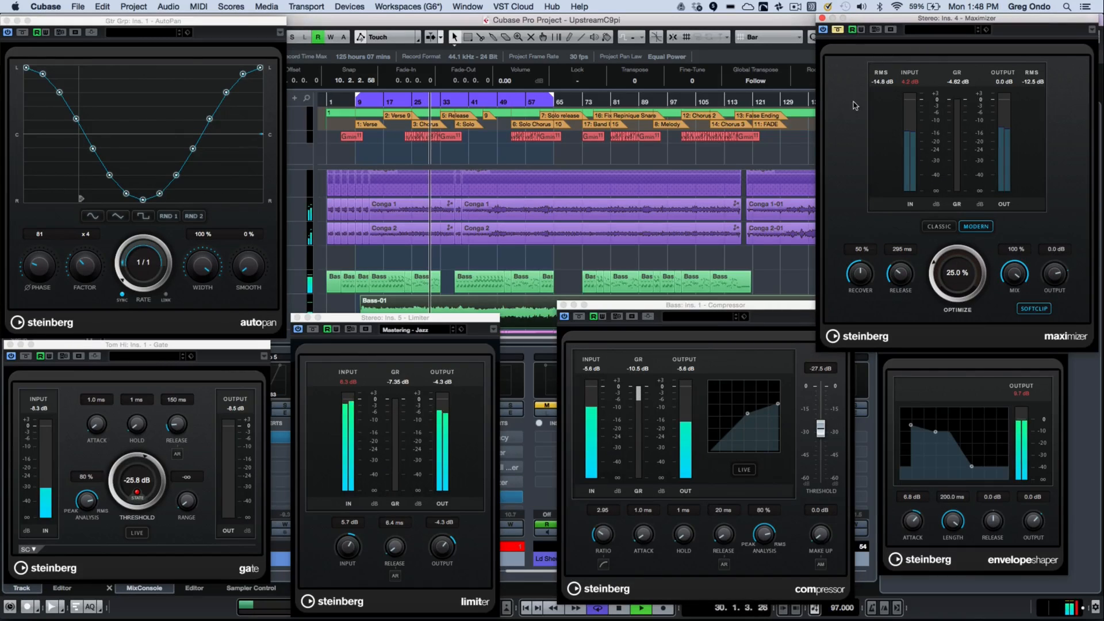
click(939, 225)
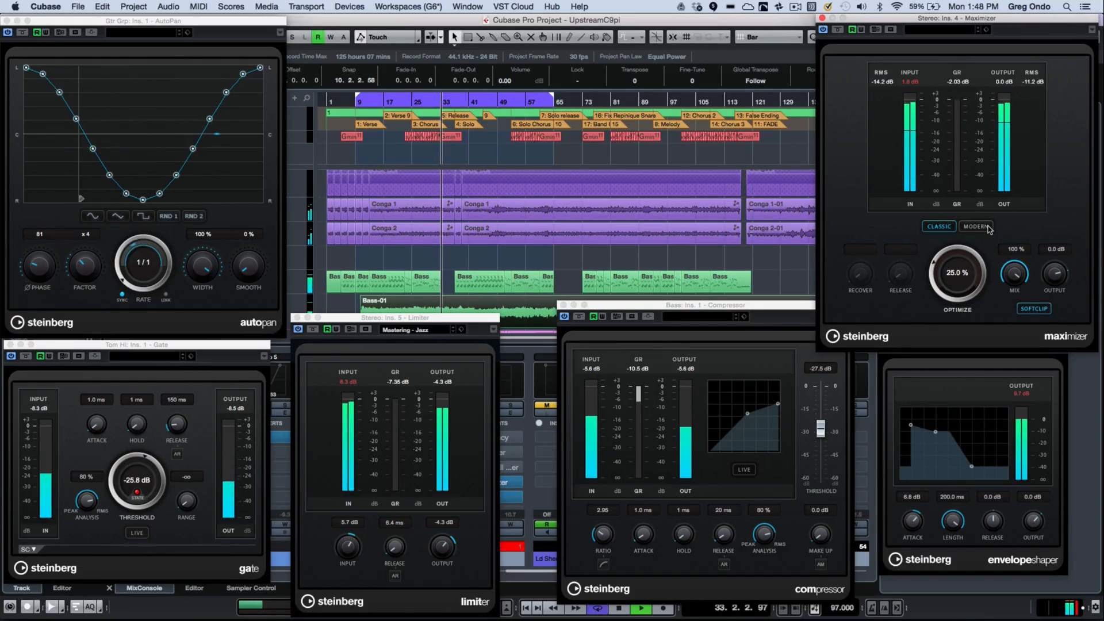
mouse_move(987, 229)
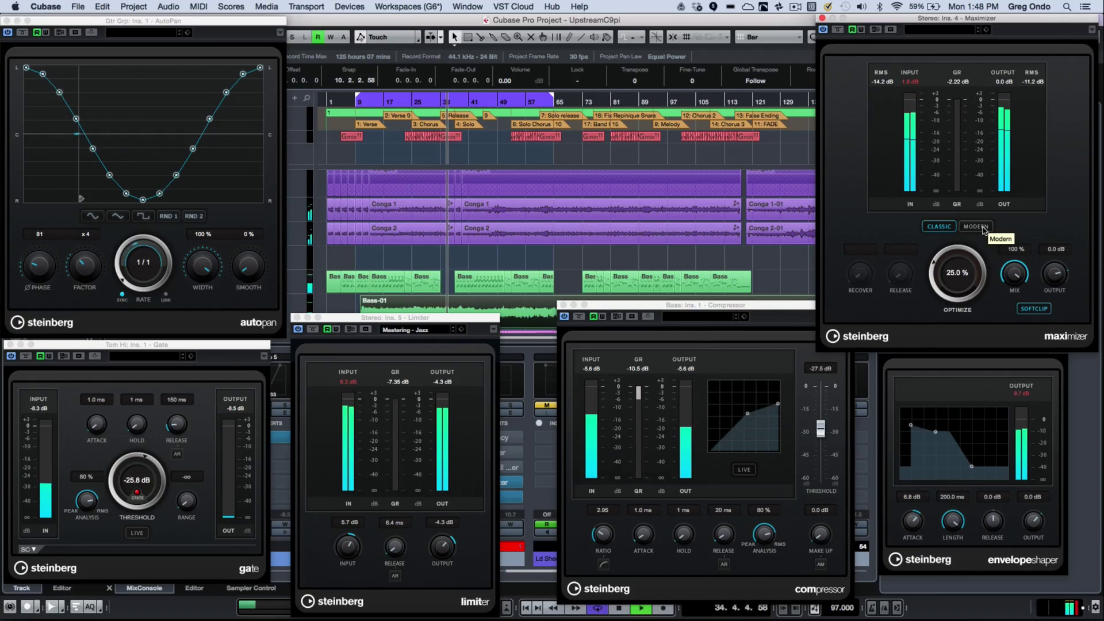
click(976, 227)
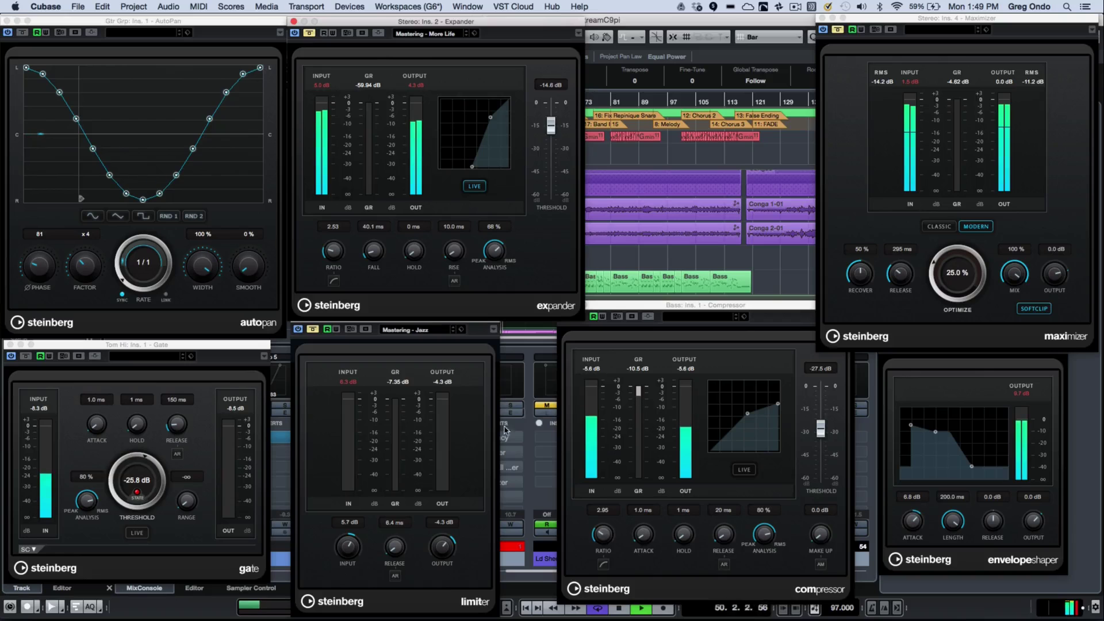
mouse_move(503, 460)
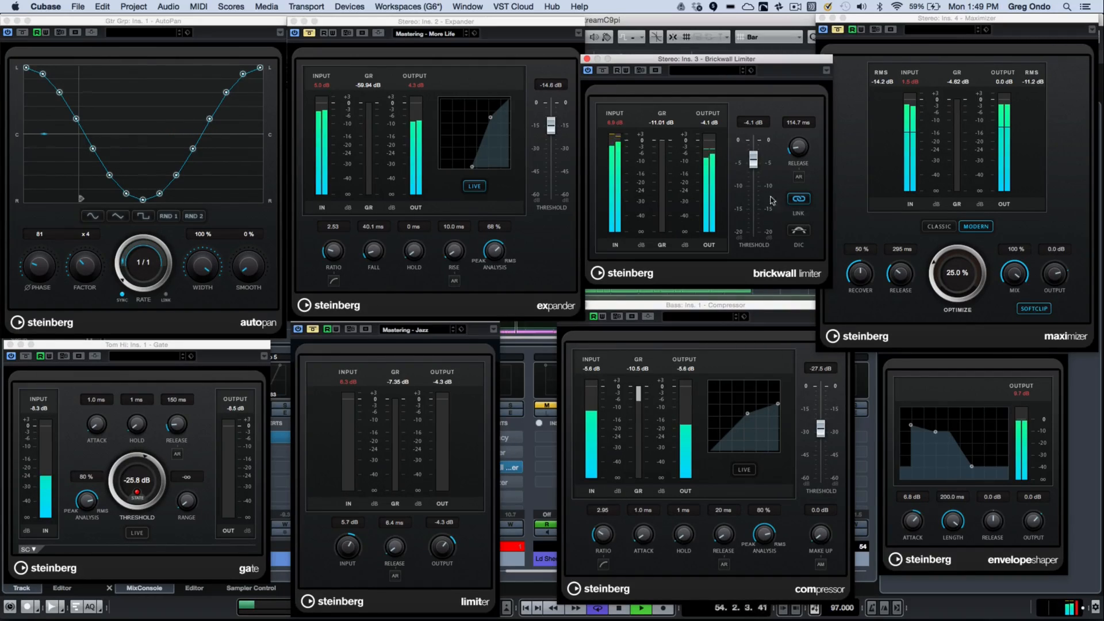
mouse_move(603, 69)
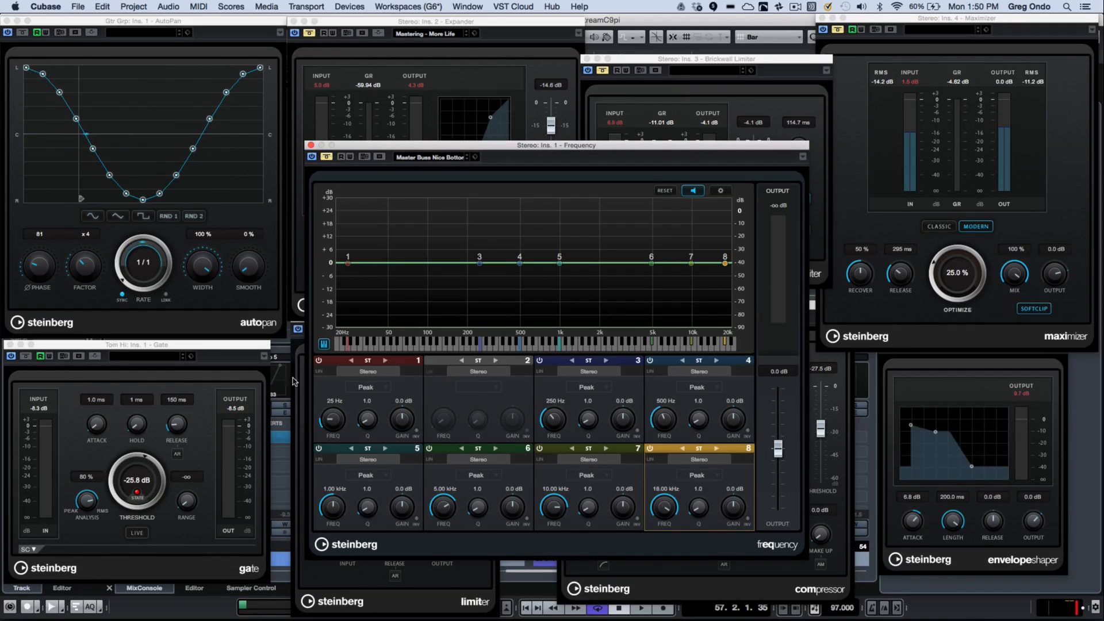
mouse_move(457, 447)
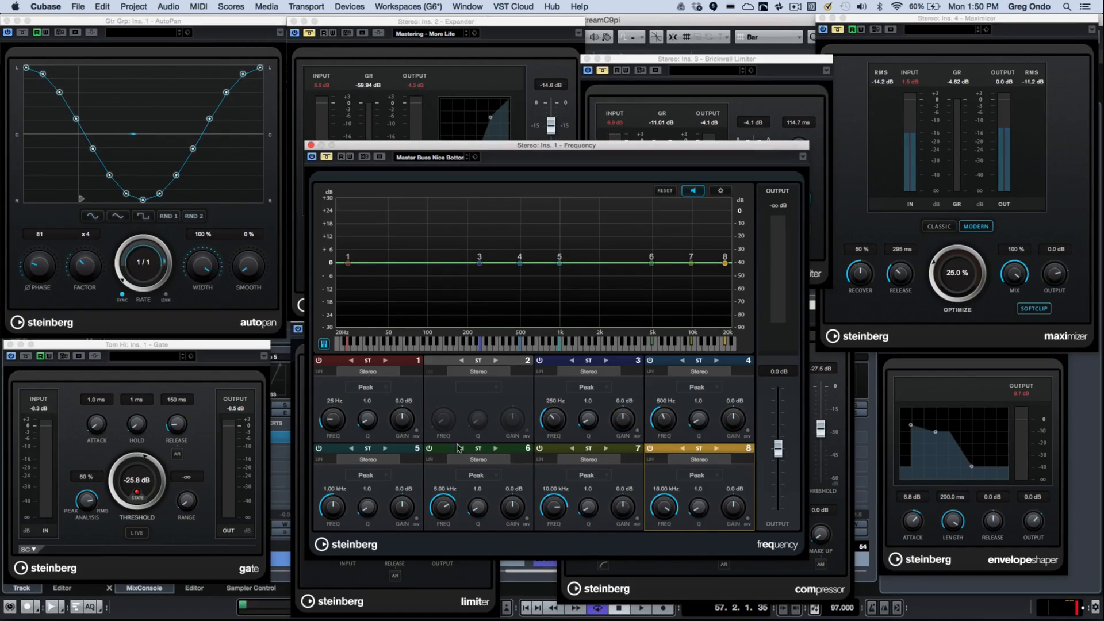
mouse_move(379, 379)
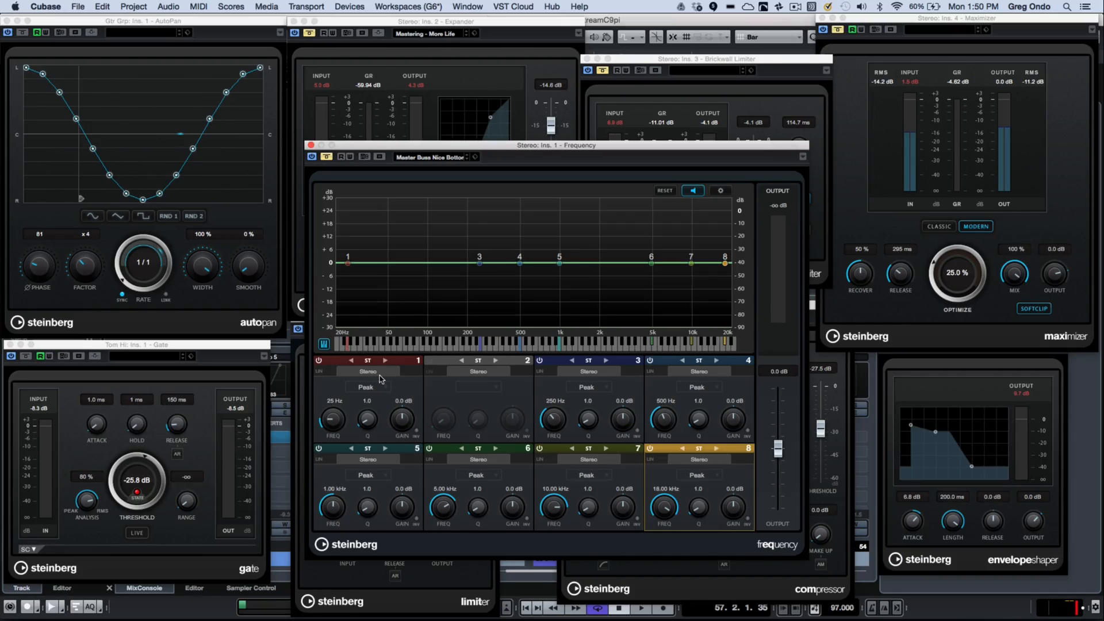
Select band 1 and bring up band 3's filter type list in the Stereo bus Frequency EQ
click(368, 386)
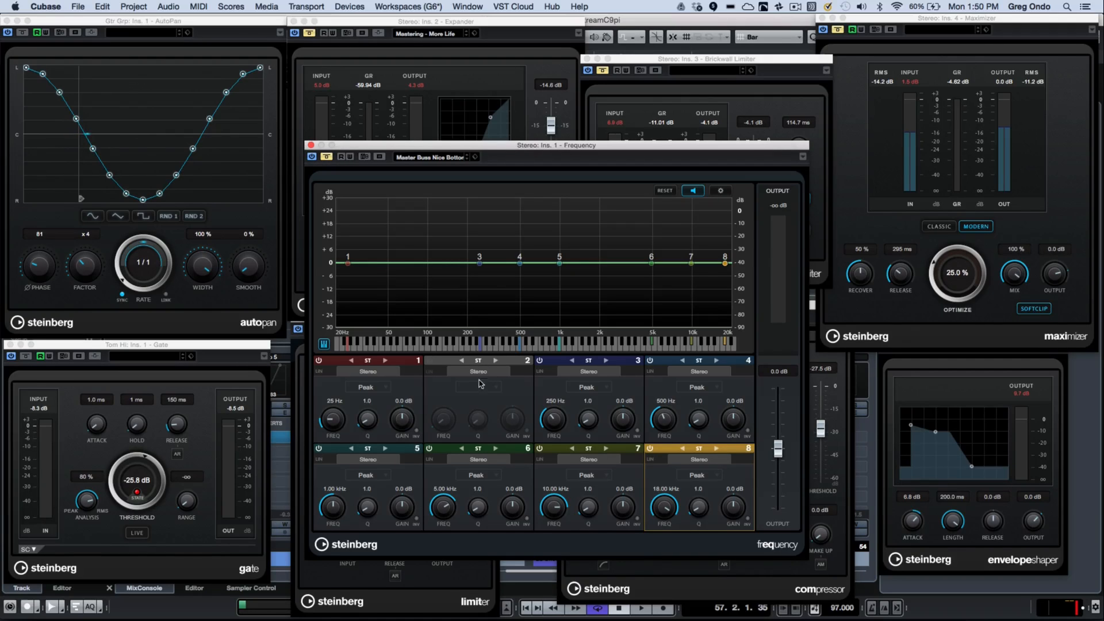
click(586, 386)
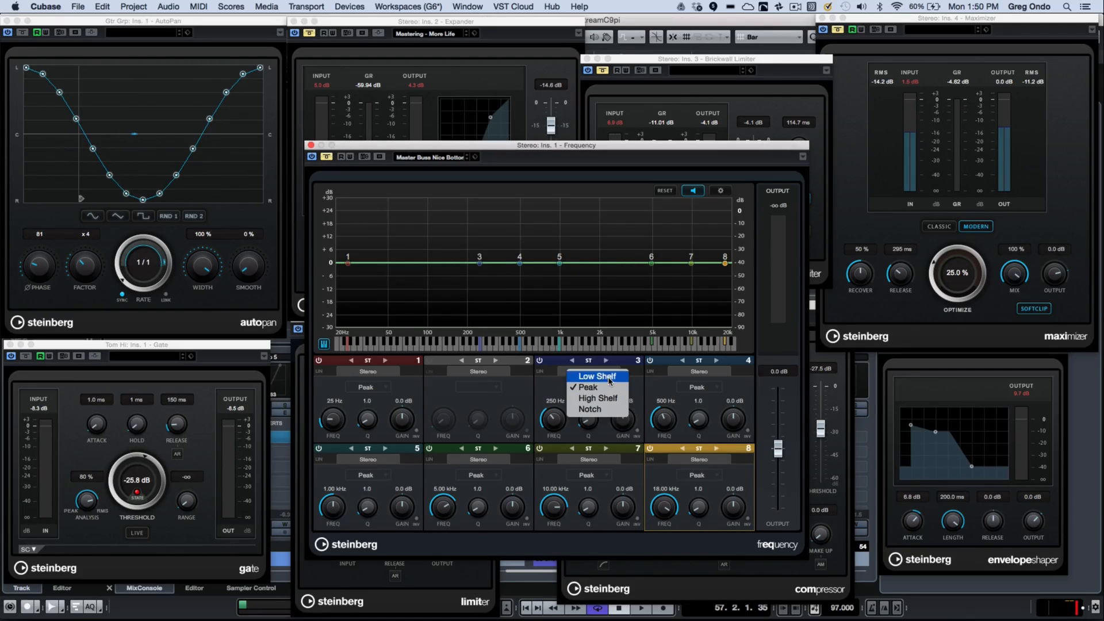
mouse_move(599, 398)
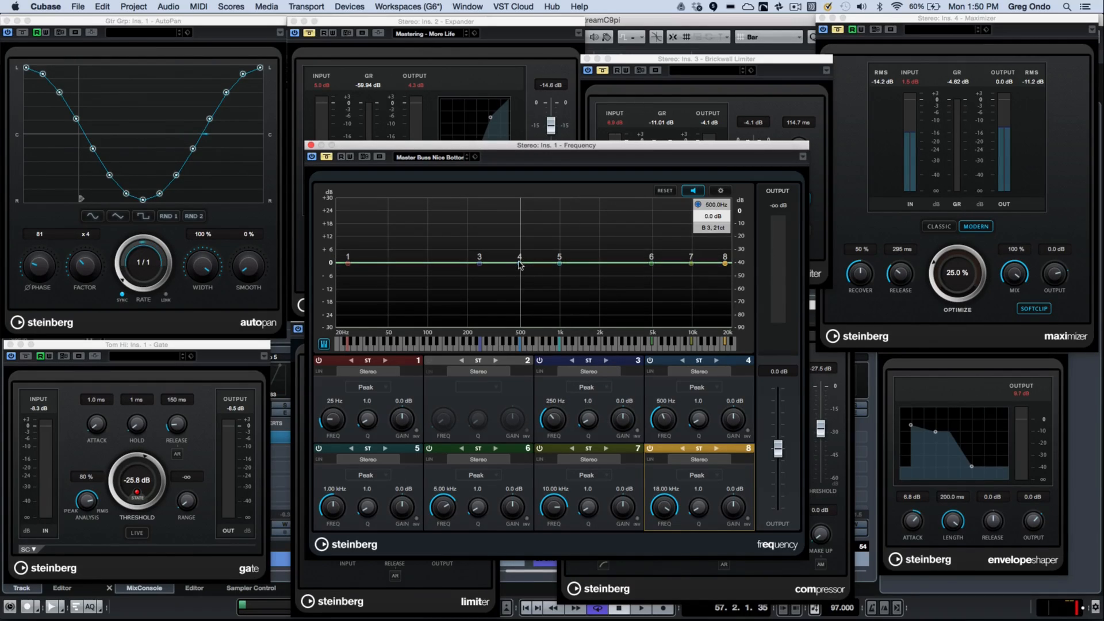
Shape band 4 into a narrow peak near 400 Hz with a typed frequency, higher Q and adjusted gain
drag(519, 262, 454, 242)
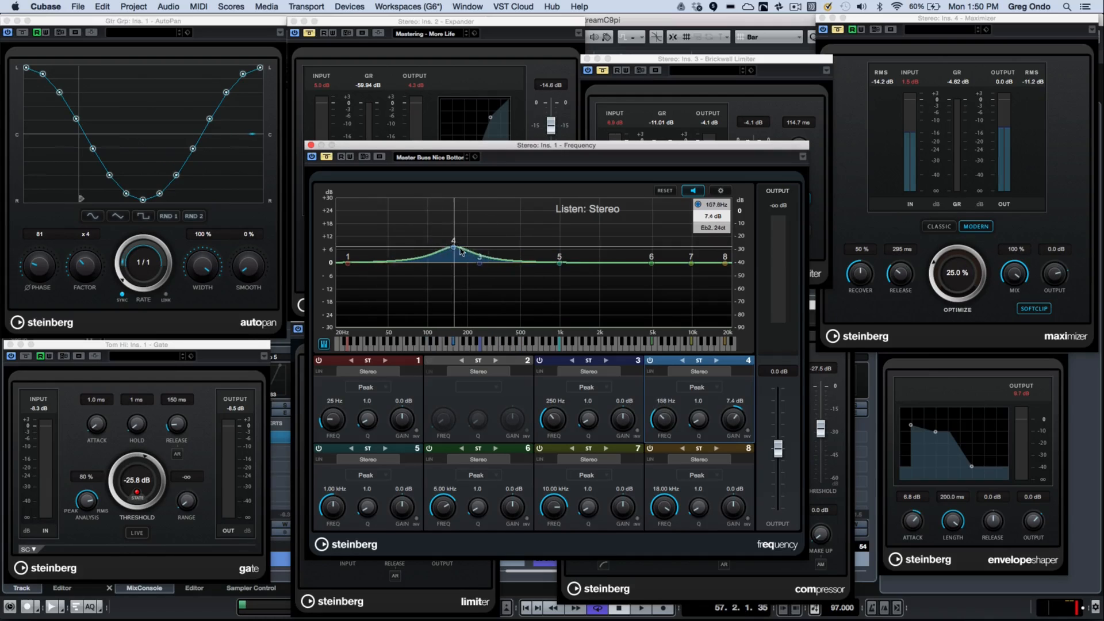
drag(453, 244, 520, 246)
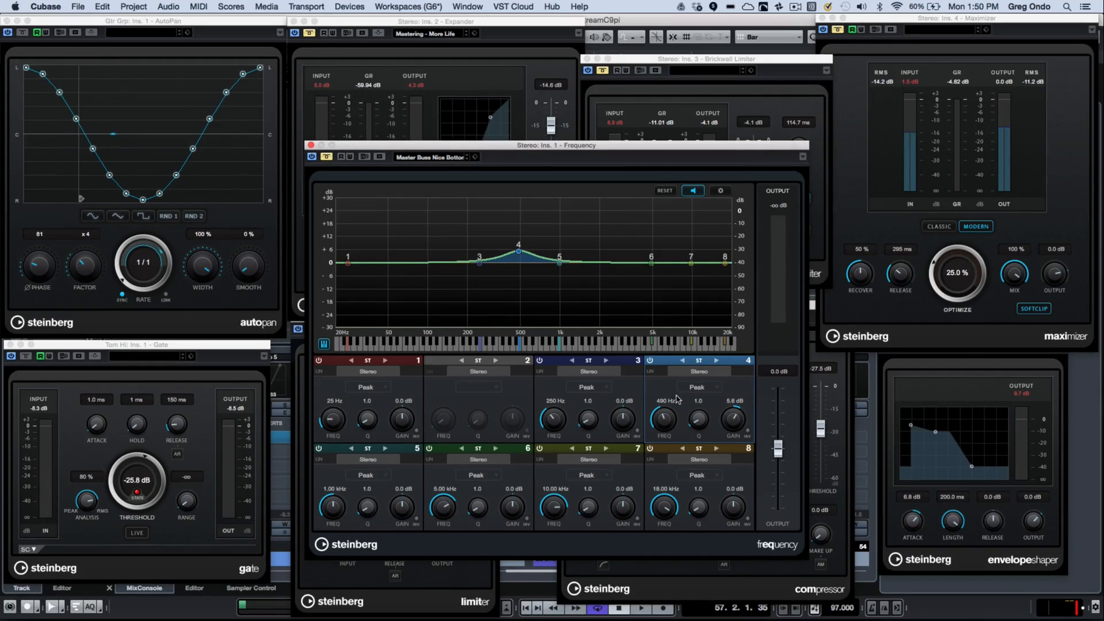
double_click(665, 400)
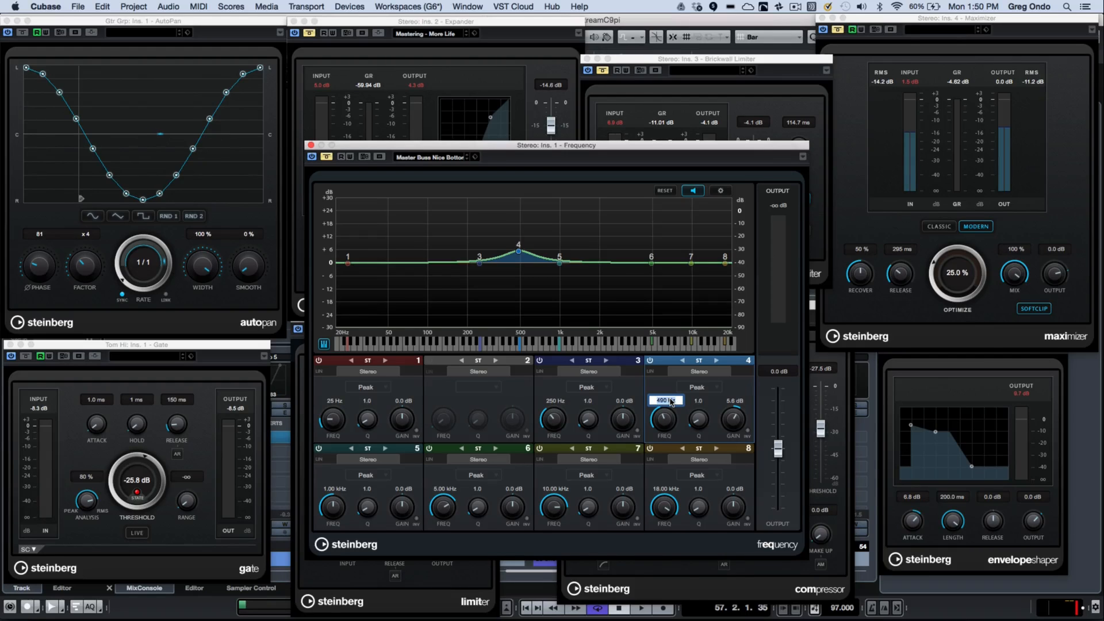
text(92)
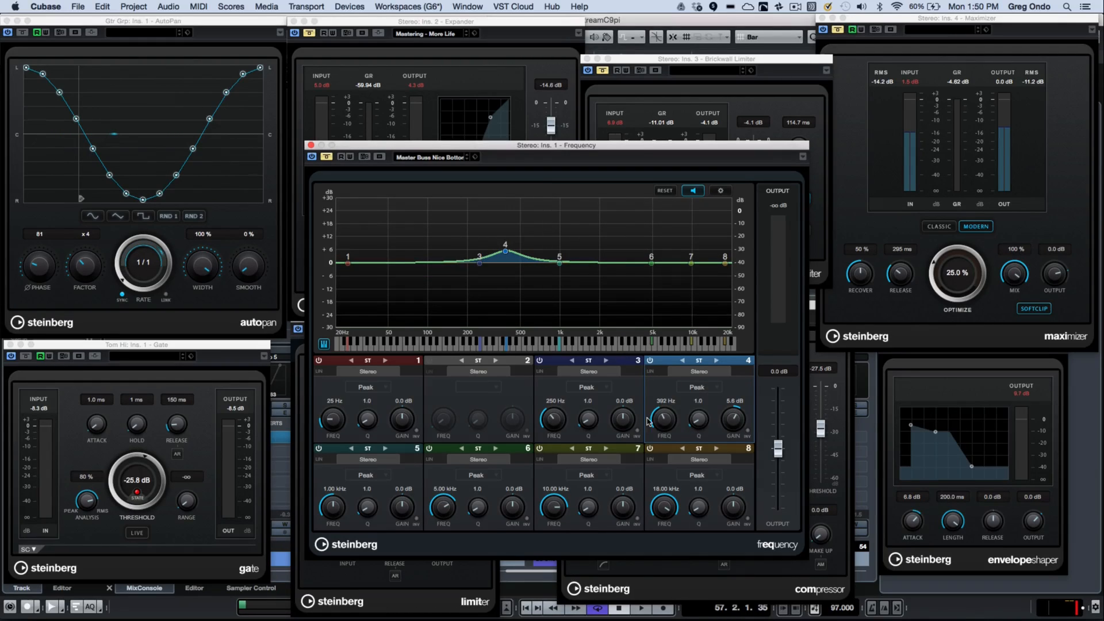
drag(732, 419, 733, 395)
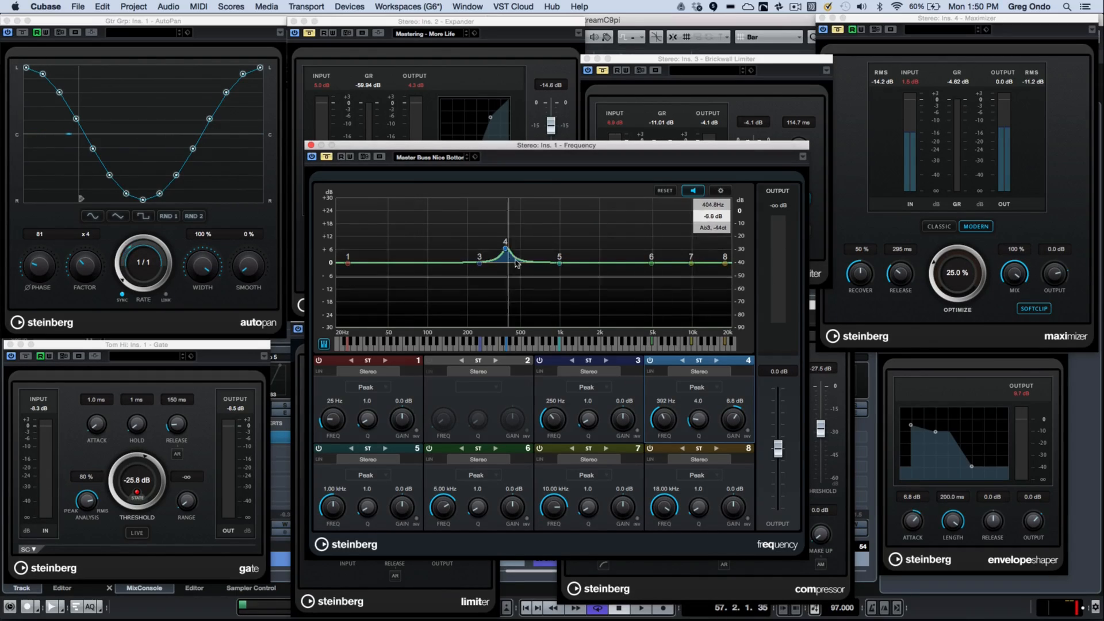
drag(506, 248, 504, 272)
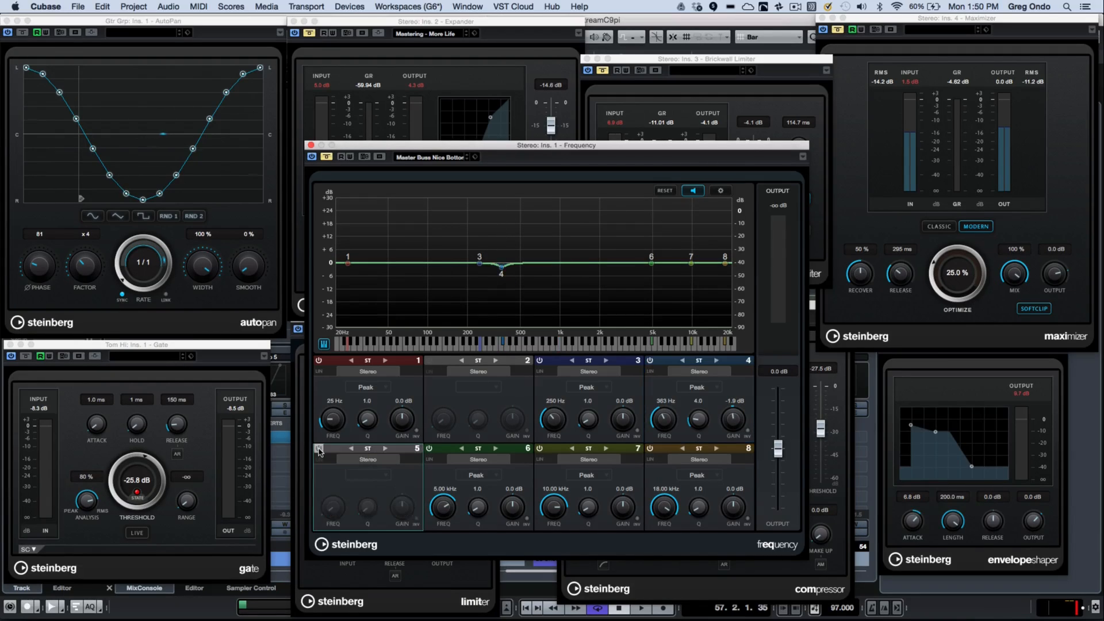
Enable band 5 and set it as a broad boost of about 7.2 dB around 1.26 kHz
click(319, 448)
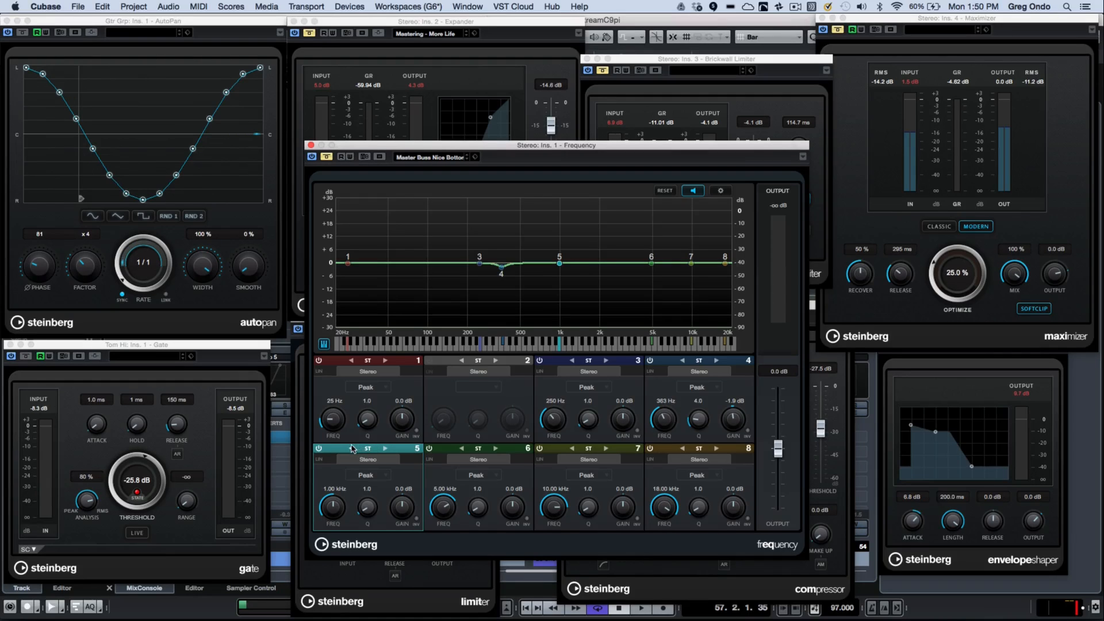
mouse_move(558, 263)
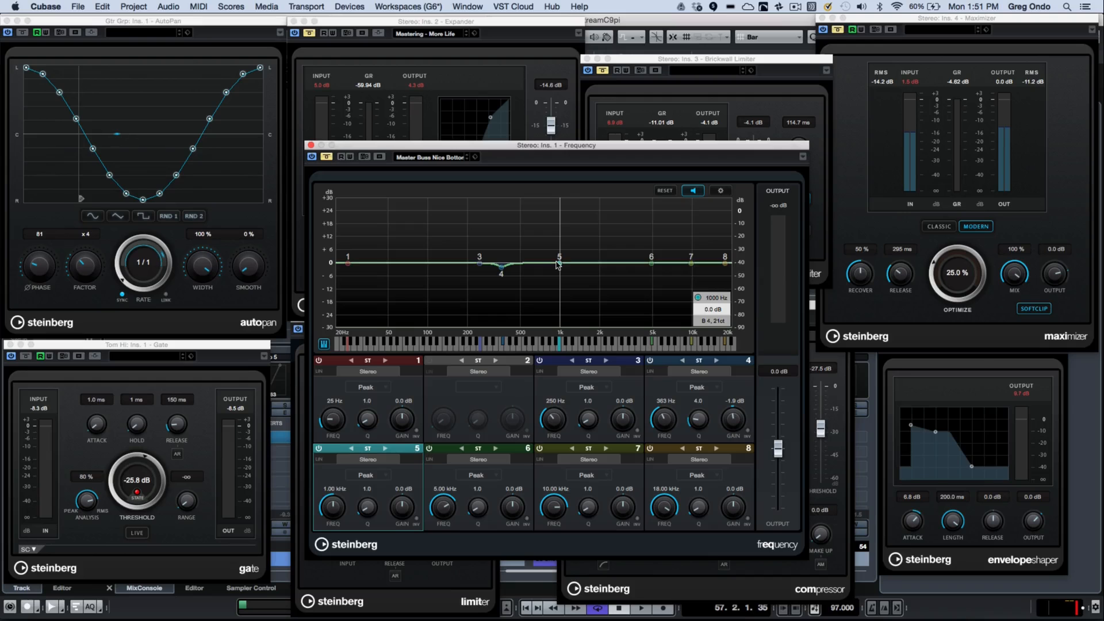
drag(559, 266, 555, 234)
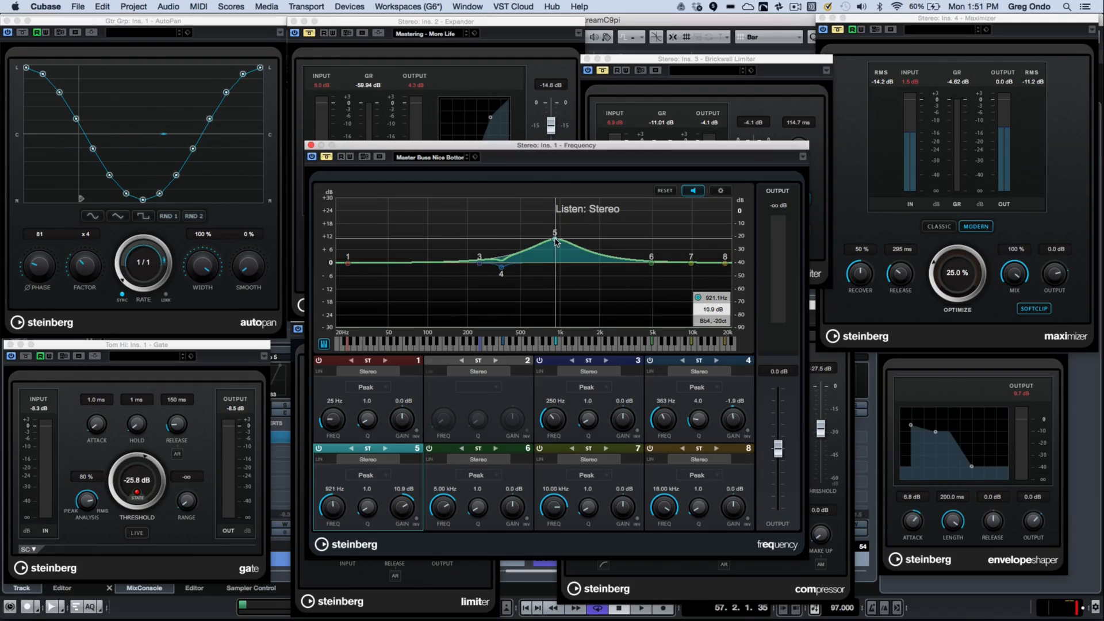
drag(554, 233, 569, 261)
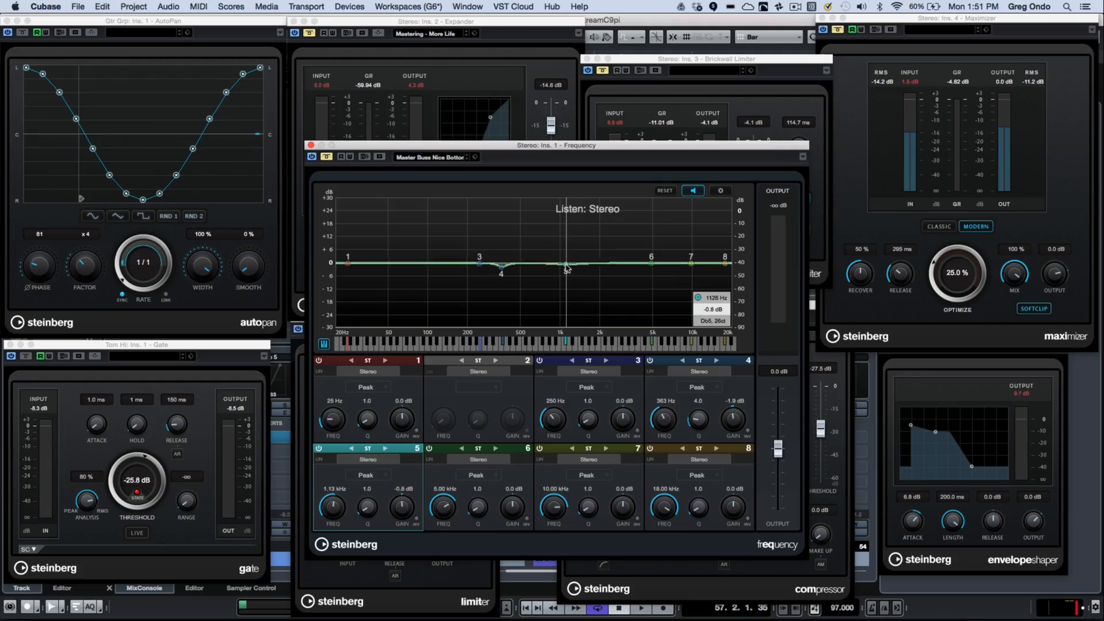
drag(571, 265, 570, 241)
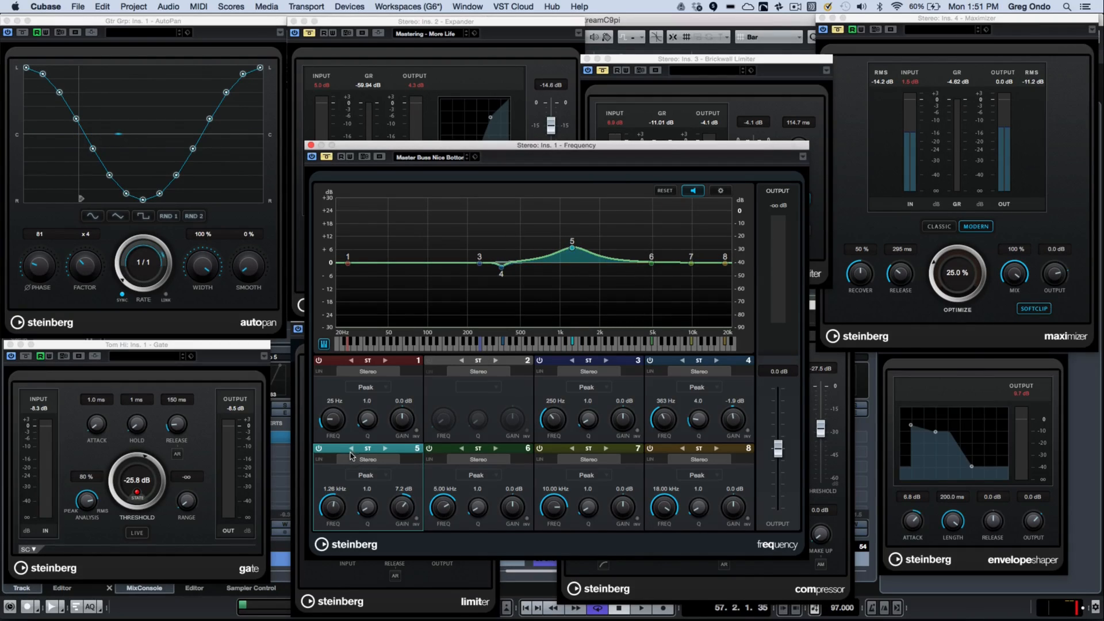
click(368, 448)
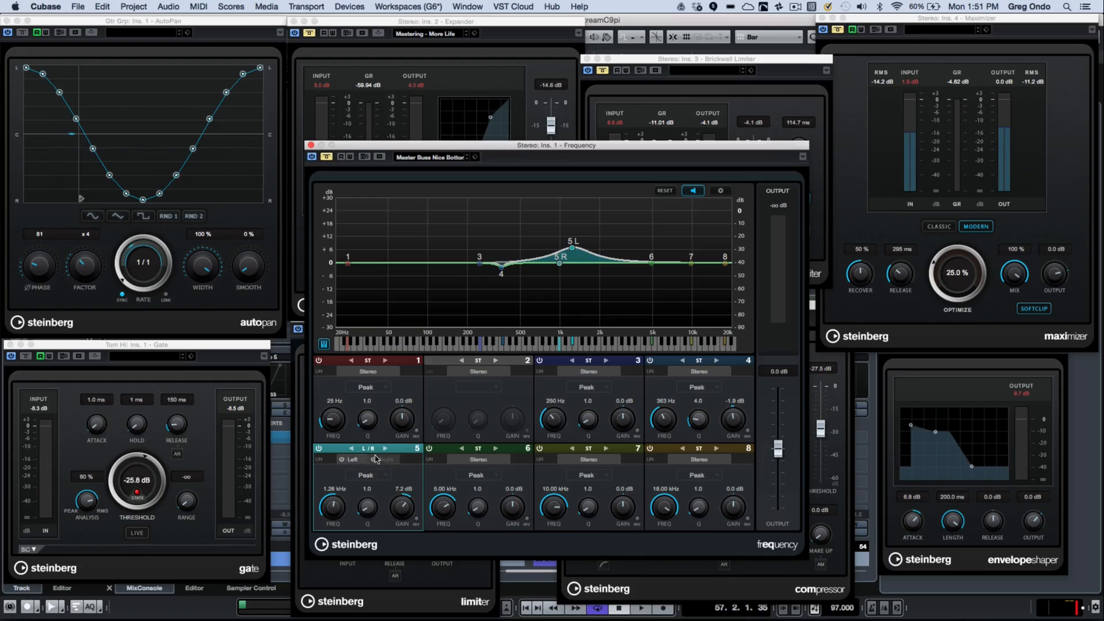
click(375, 459)
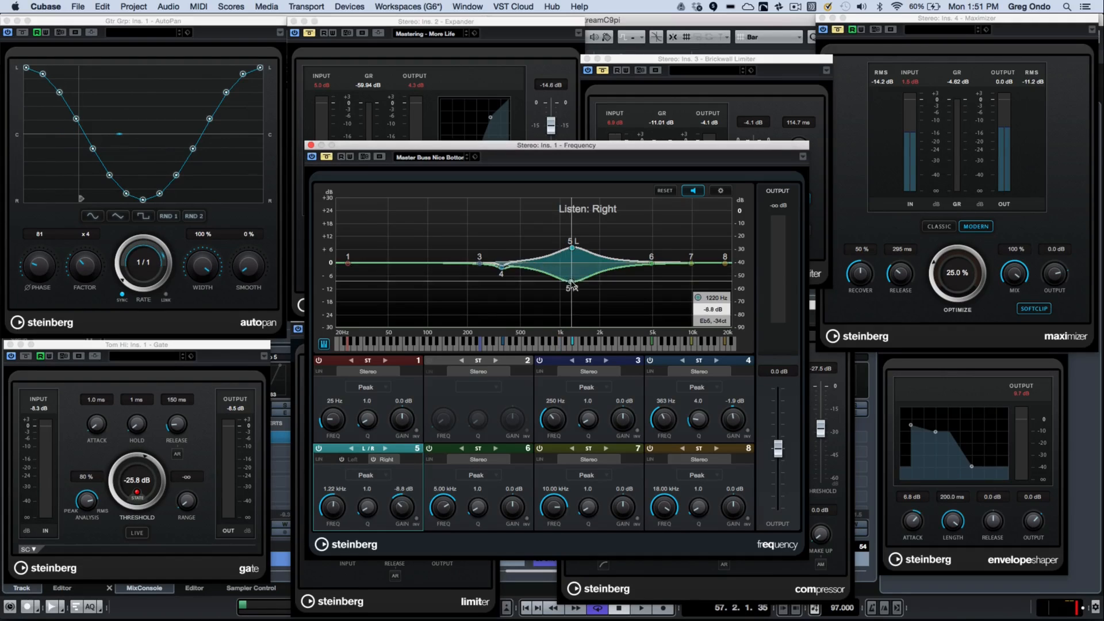
drag(570, 285, 571, 269)
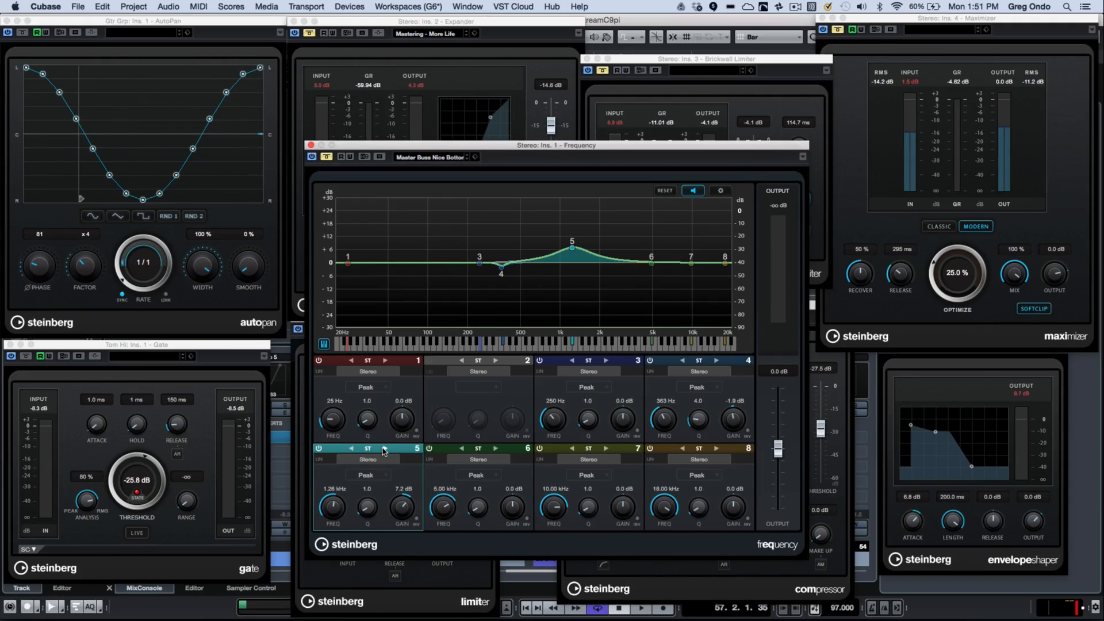
Switch band 5 to M/S processing and adjust its curve point in the display
click(368, 449)
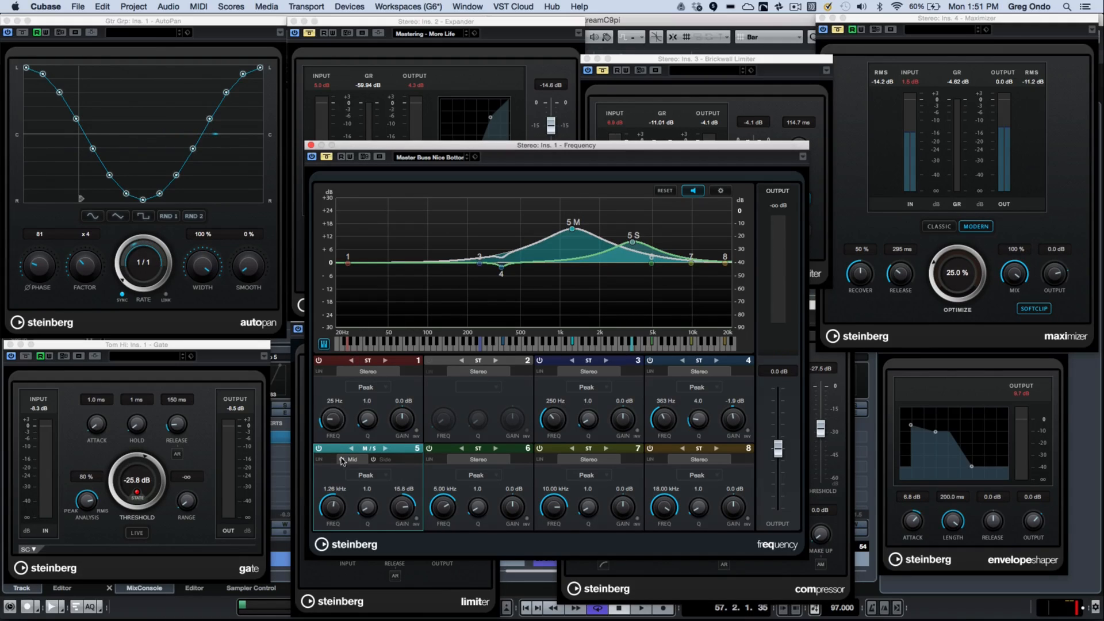
mouse_move(572, 229)
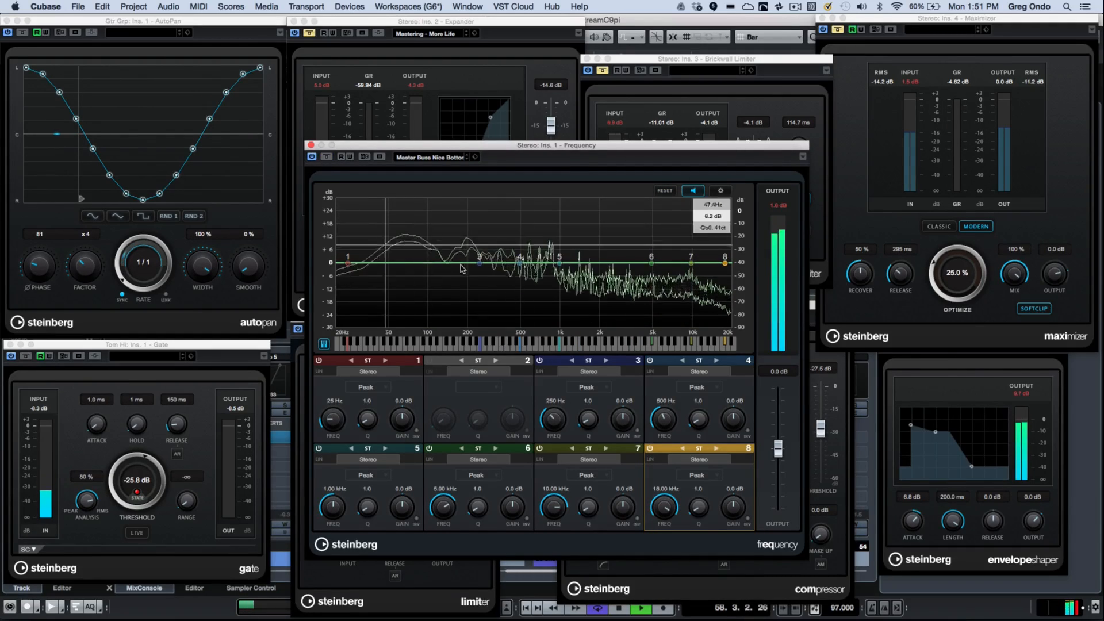
mouse_move(498, 267)
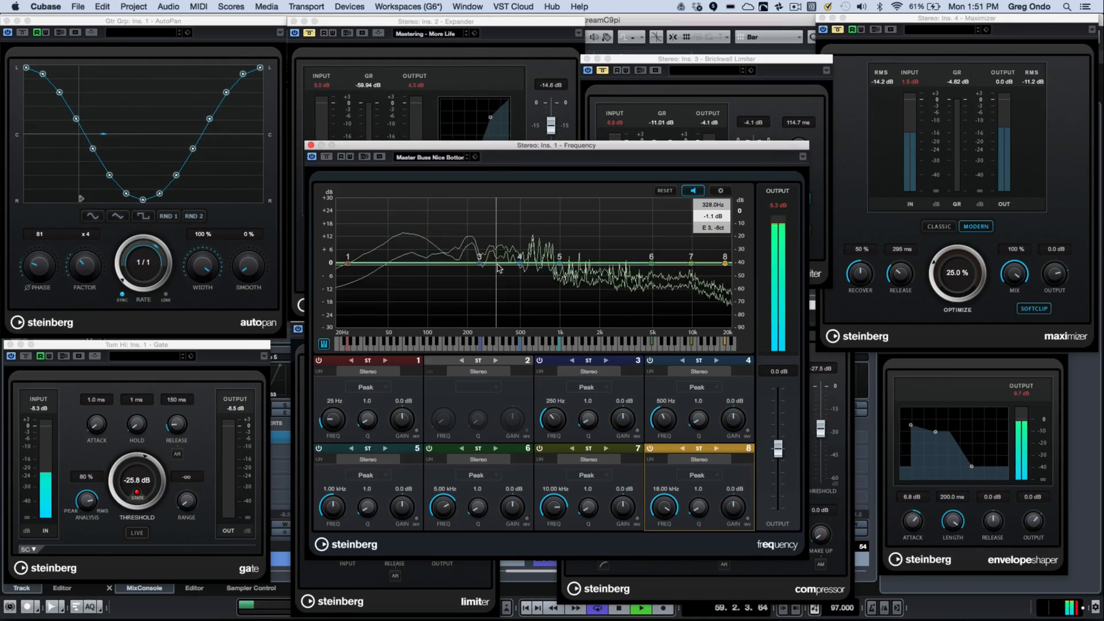
drag(517, 263, 535, 253)
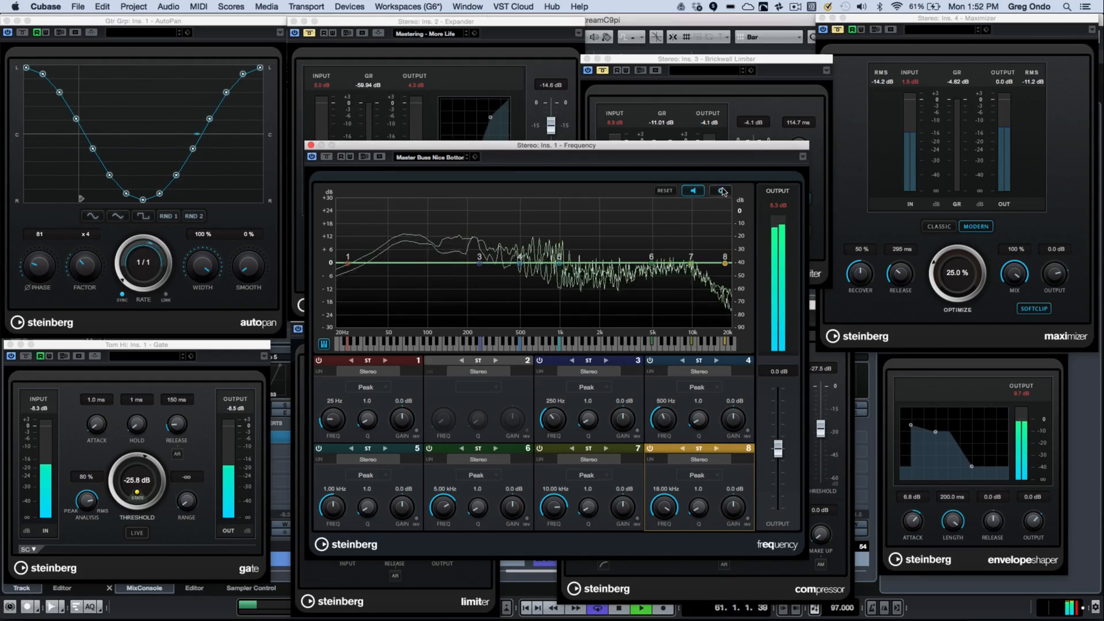
click(720, 191)
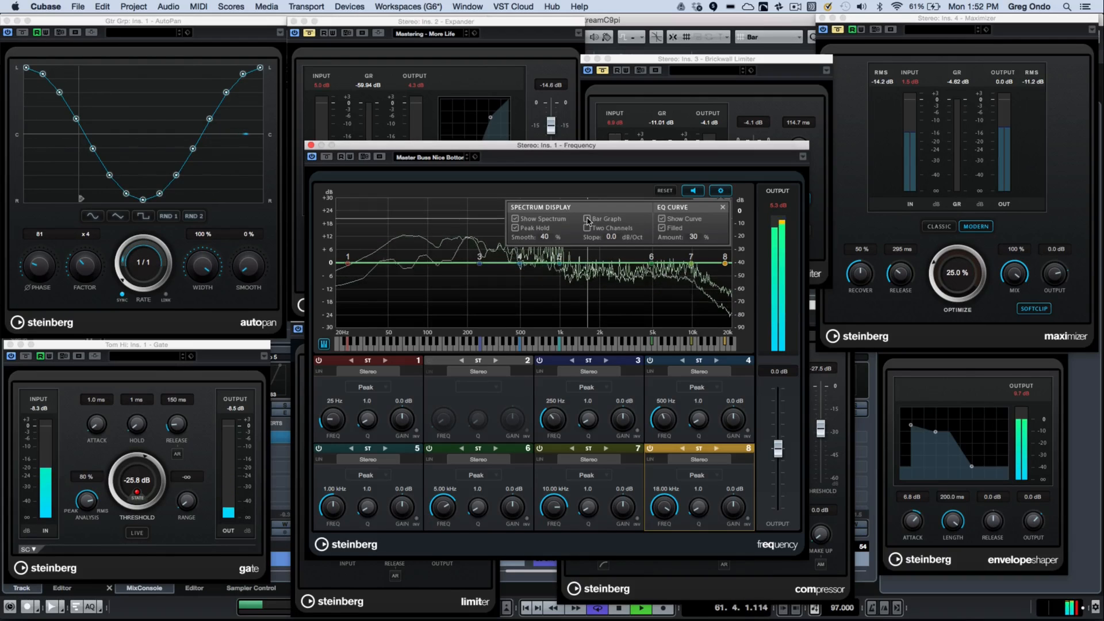
click(587, 218)
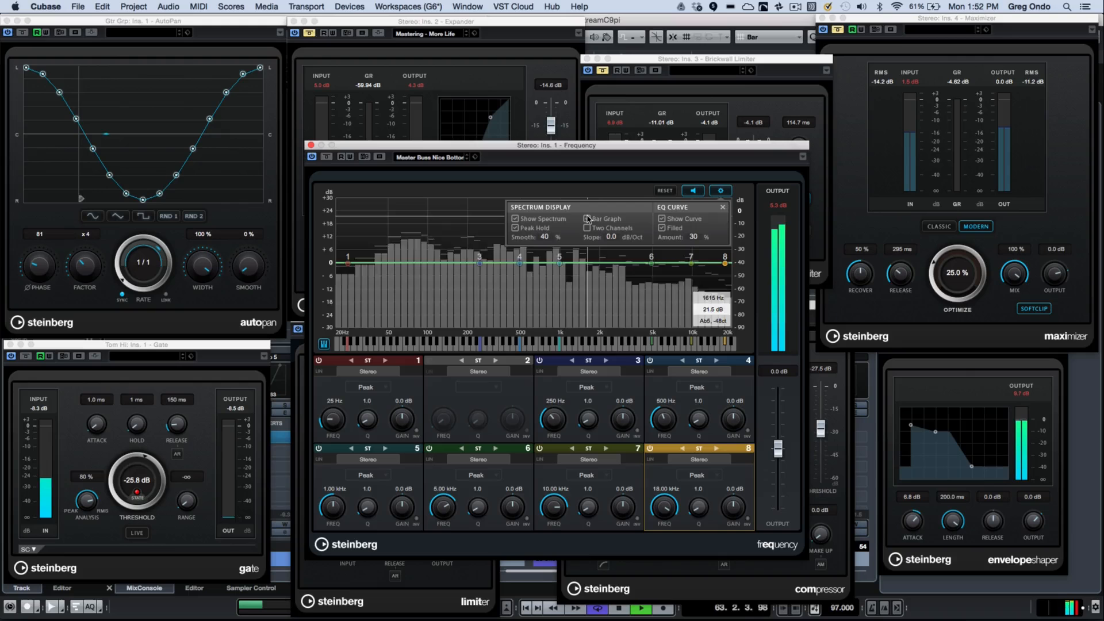
click(587, 219)
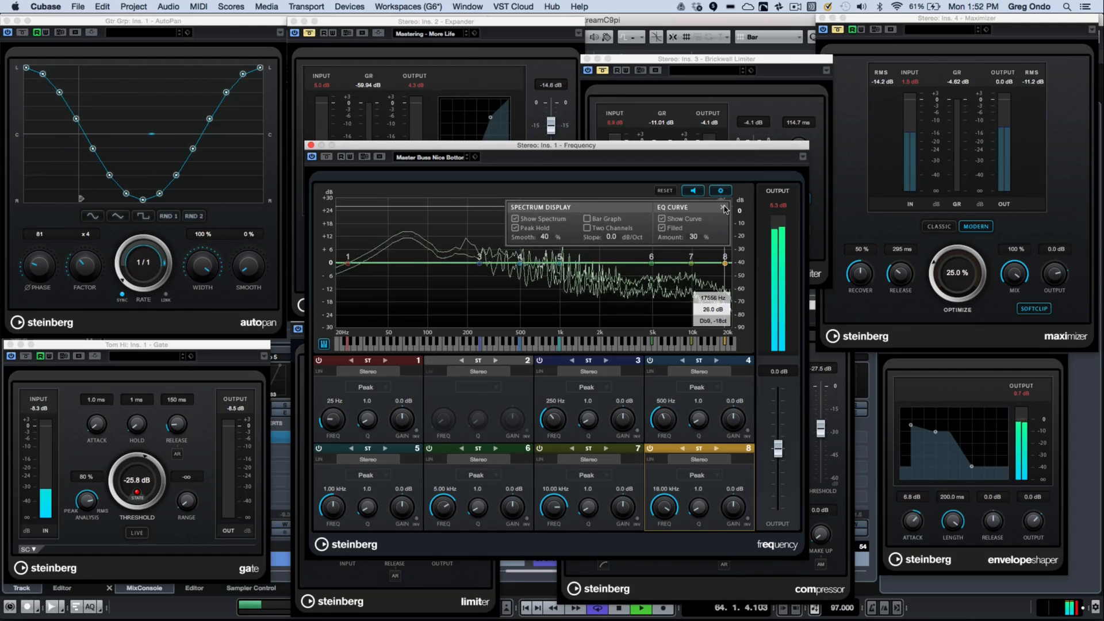
click(725, 207)
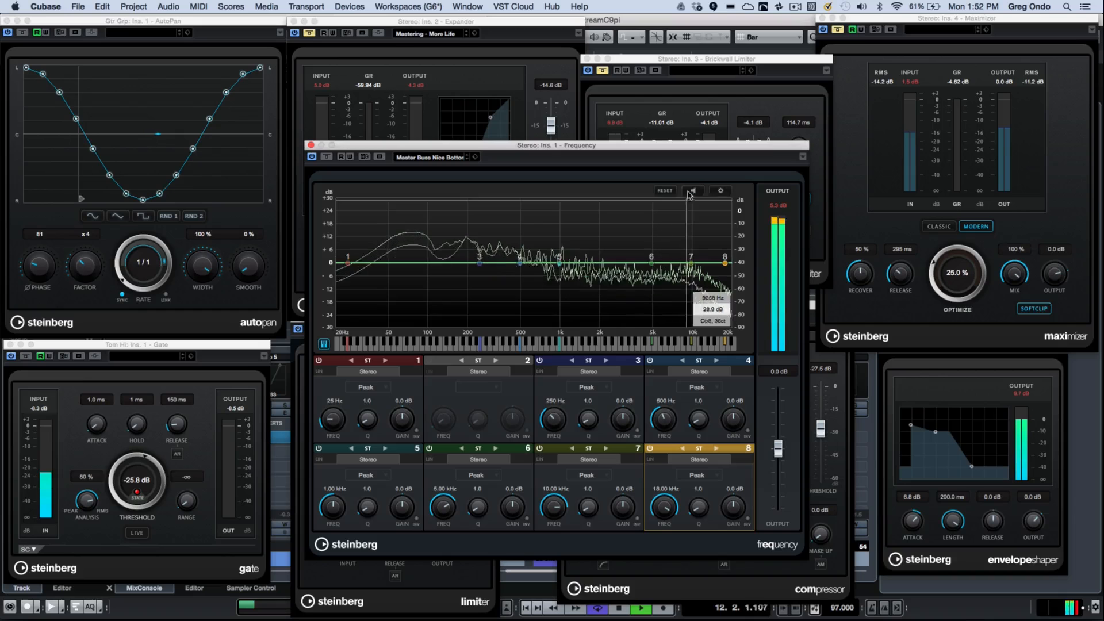
With Auto Listen on, boost band 6 about 6.5 dB near 5.1 kHz and band 4 about 8 dB at 849 Hz
click(692, 190)
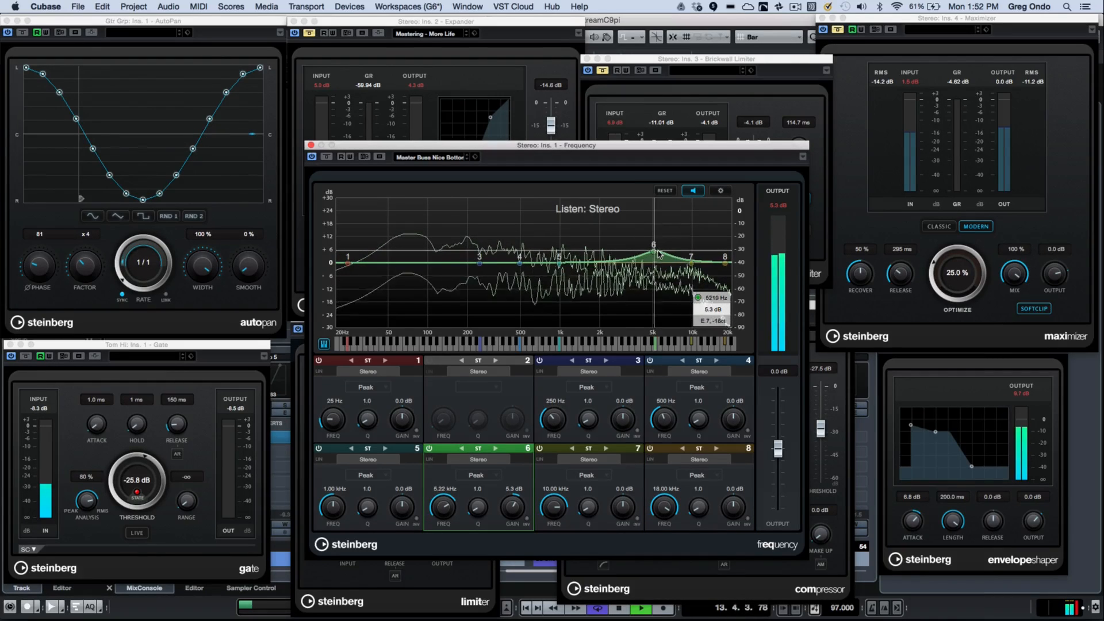
drag(655, 246, 645, 252)
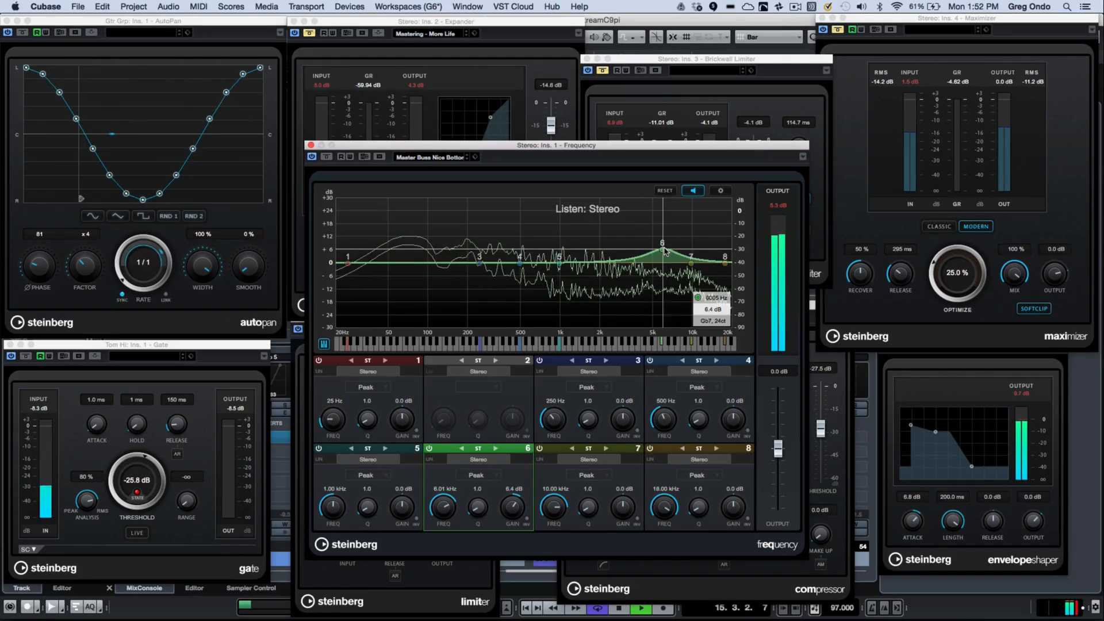
drag(662, 252, 652, 245)
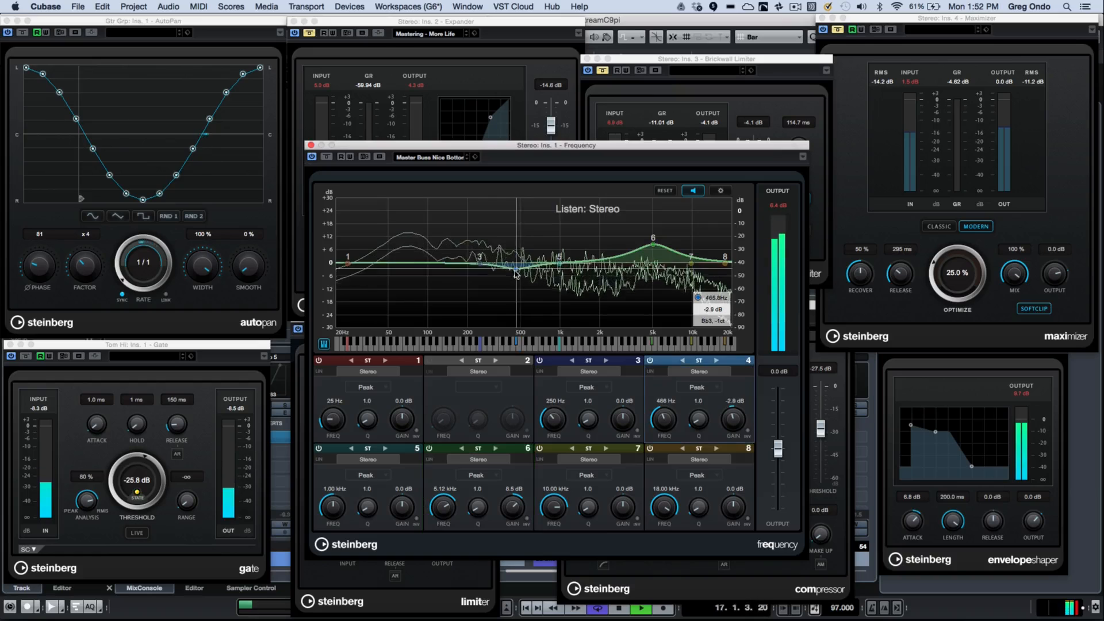
drag(516, 273, 526, 246)
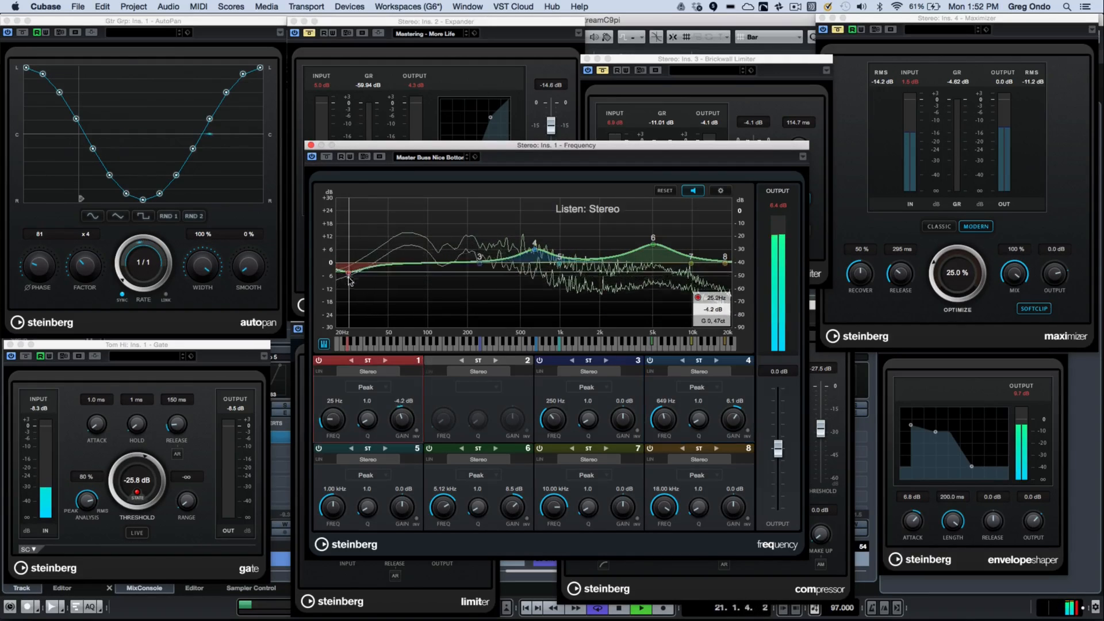
Shape band 1 into a low-end boost of about 8 dB around 65 Hz
drag(342, 269, 381, 249)
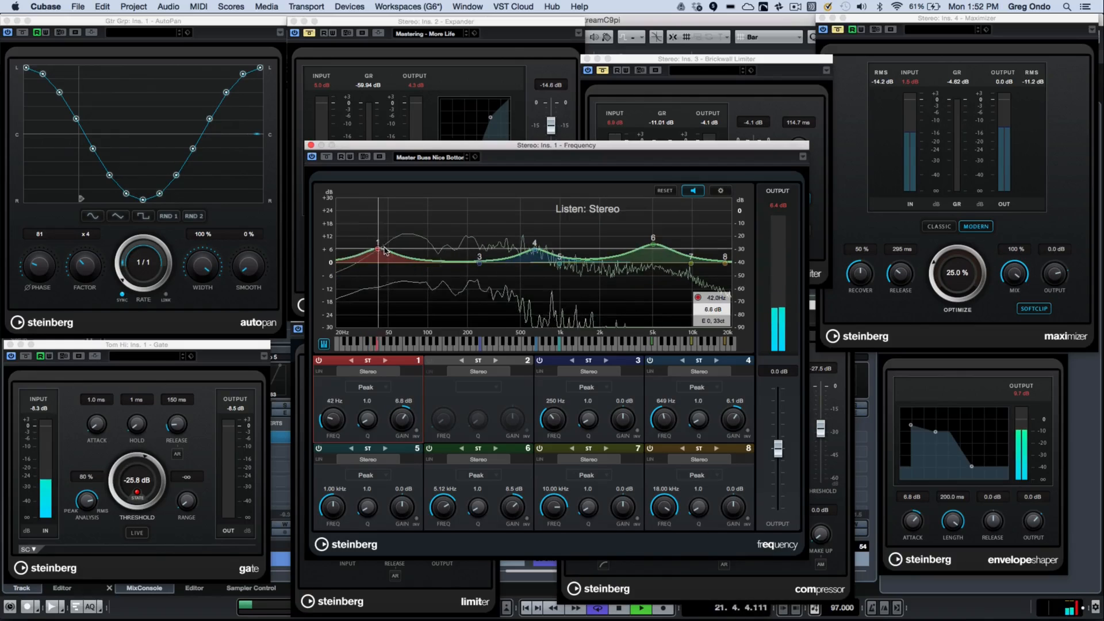
drag(379, 249, 365, 271)
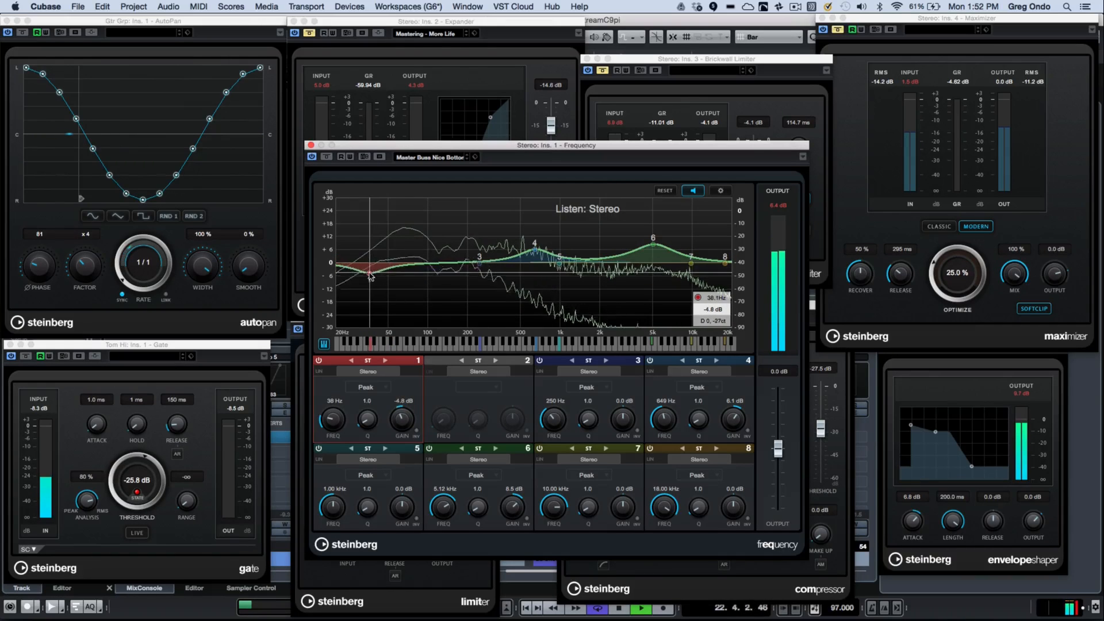
drag(369, 269, 401, 250)
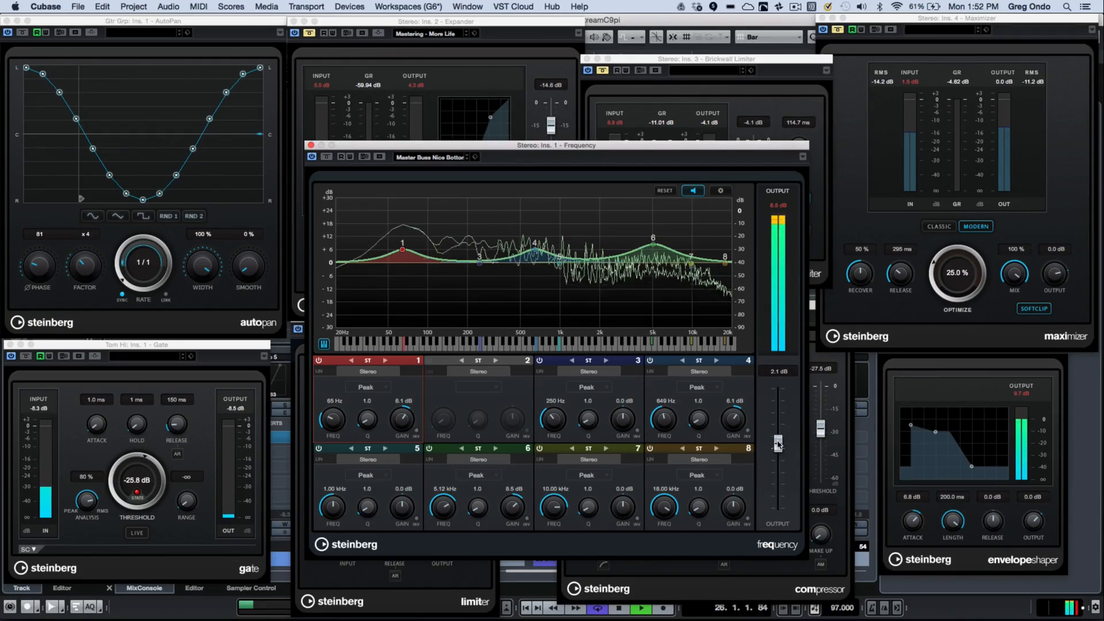
Set the Frequency EQ output gain fader to 3.0 dB
drag(777, 444, 777, 431)
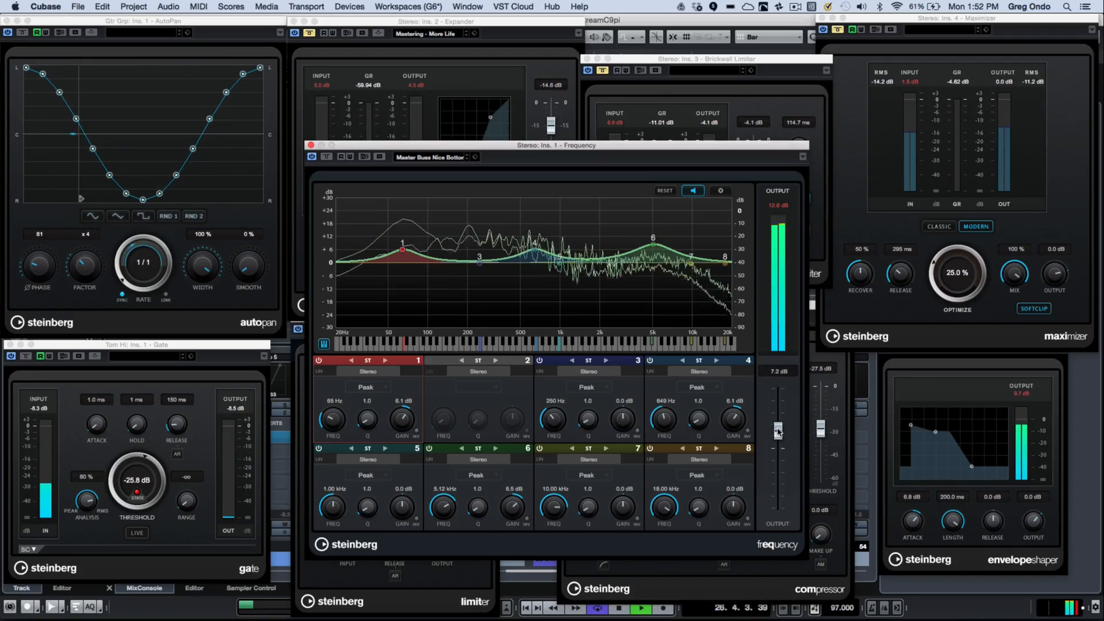
drag(779, 432, 778, 442)
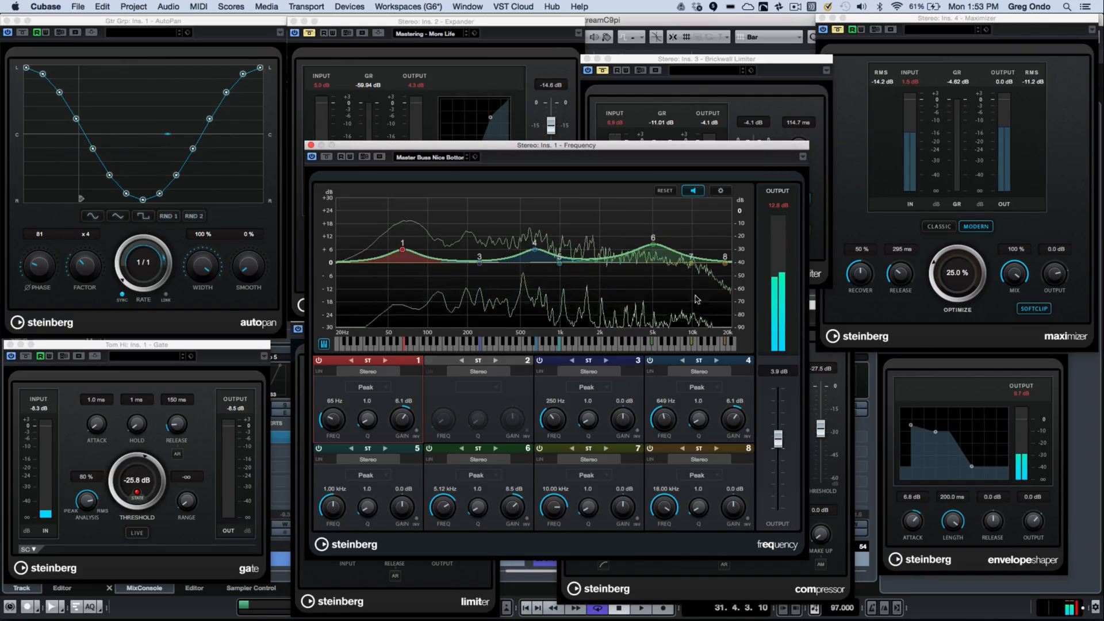
mouse_move(691, 191)
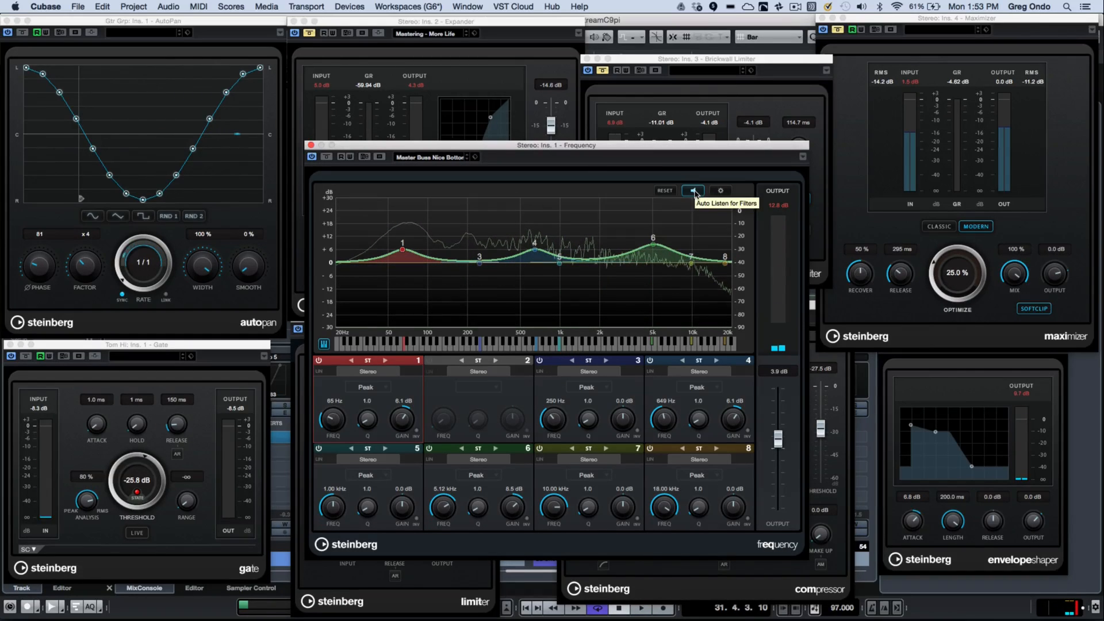